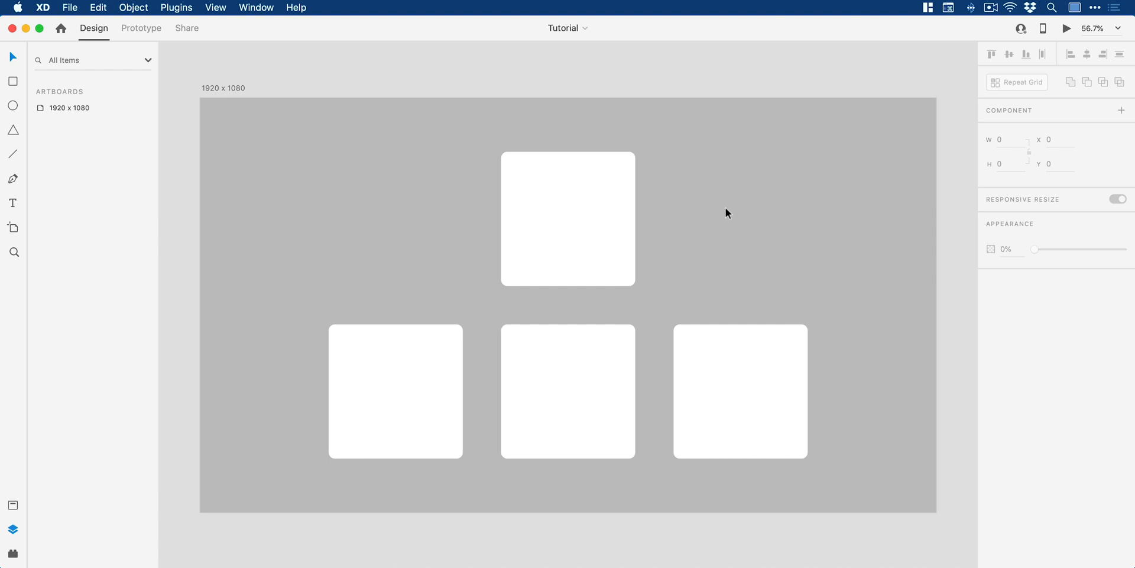
Step: Give the top square a black drop shadow with X 40, Y 20 and blur 50
left_click(569, 219)
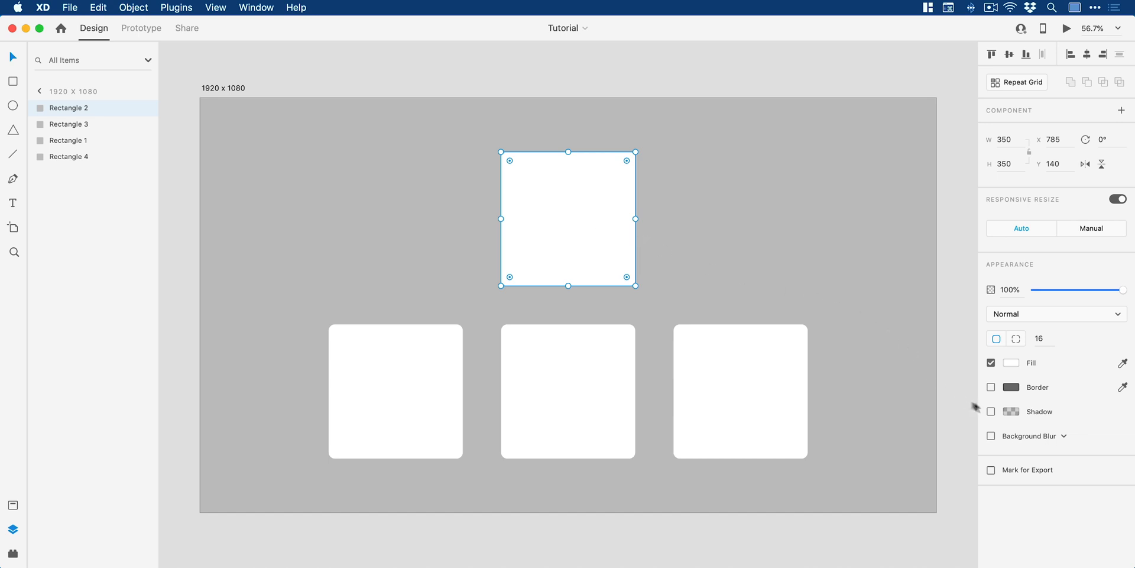
left_click(1001, 412)
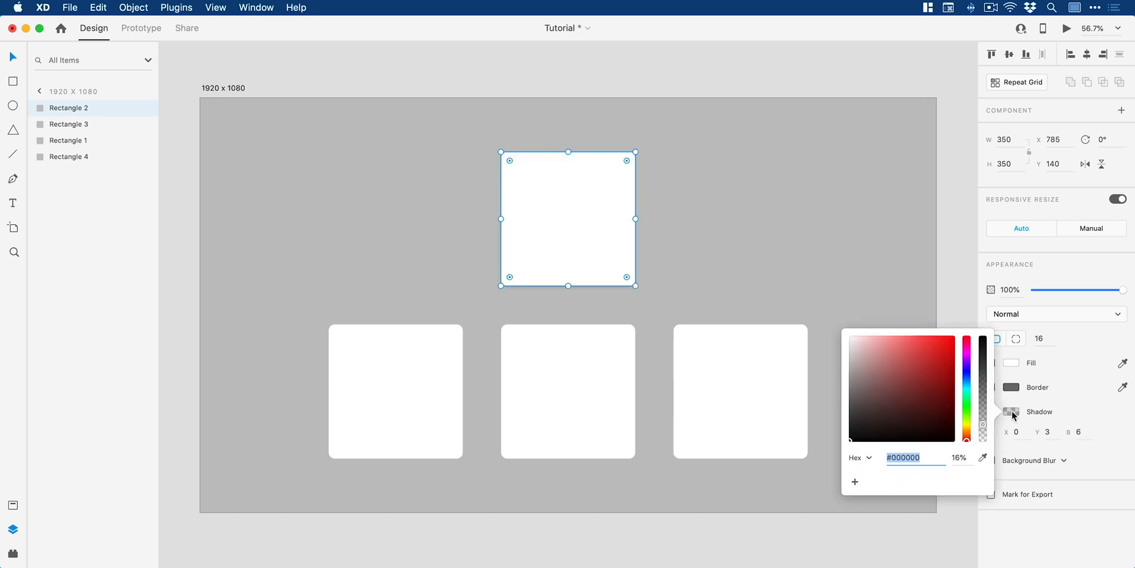
left_click_drag(982, 416, 983, 435)
type("20")
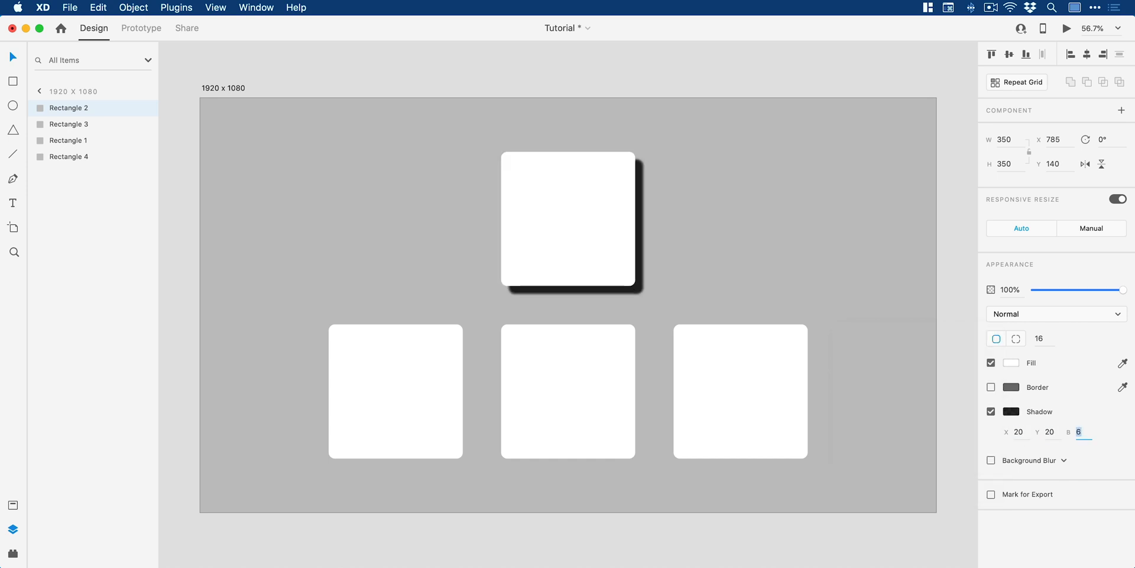
type("50")
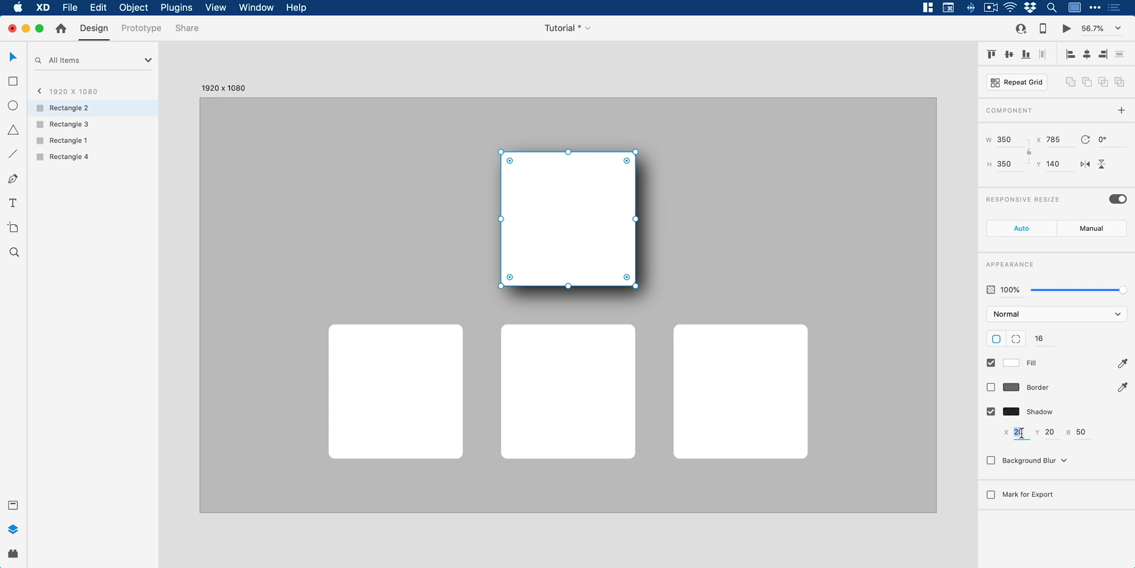
type("50")
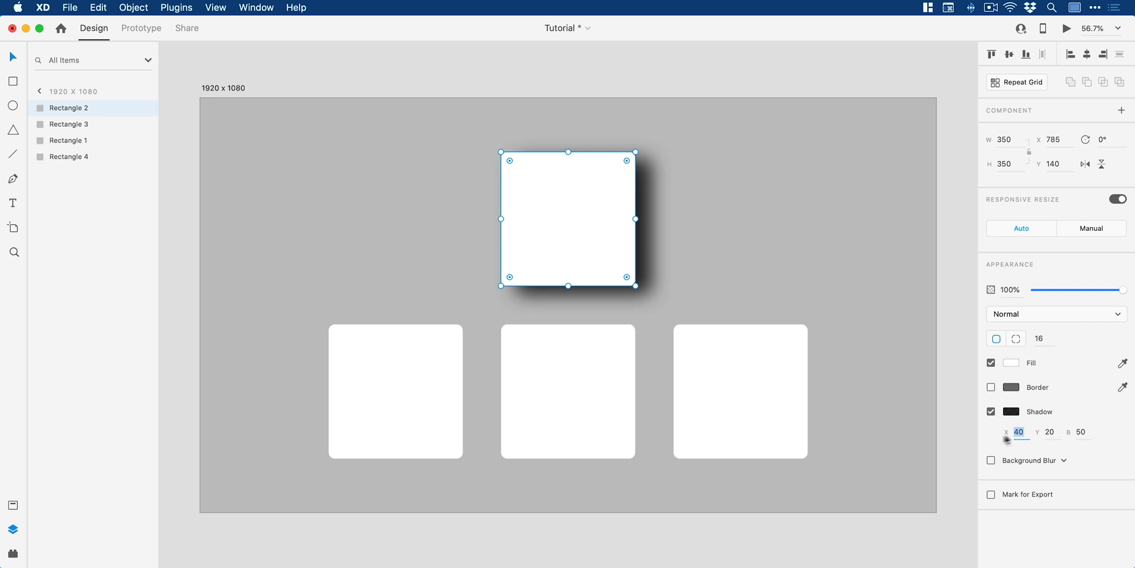
mouse_move(473, 416)
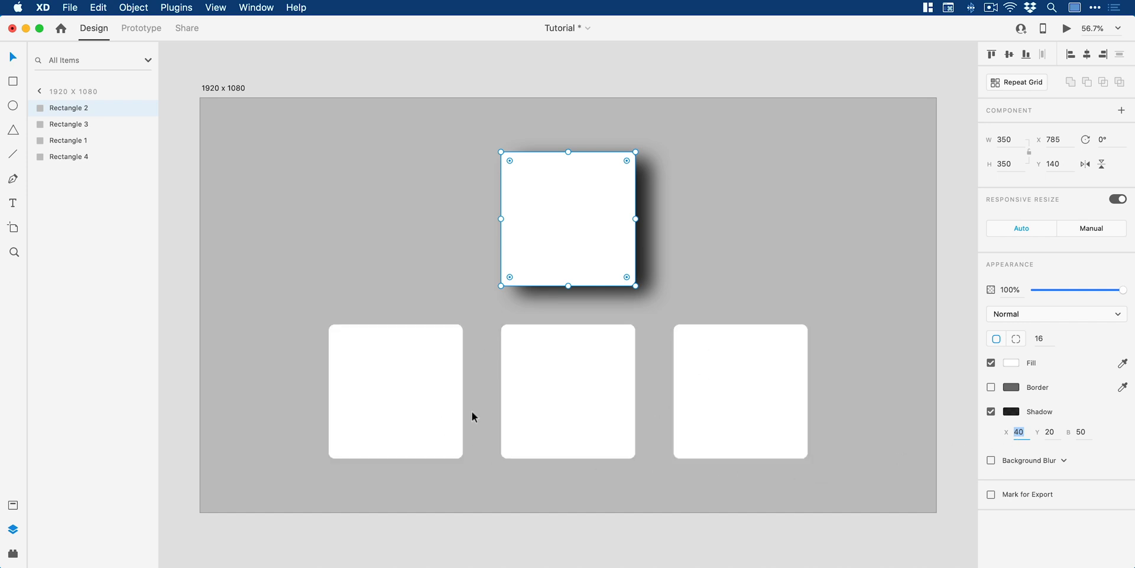
Step: Draw a thin black-filled ellipse below the bottom-left square
left_click(395, 392)
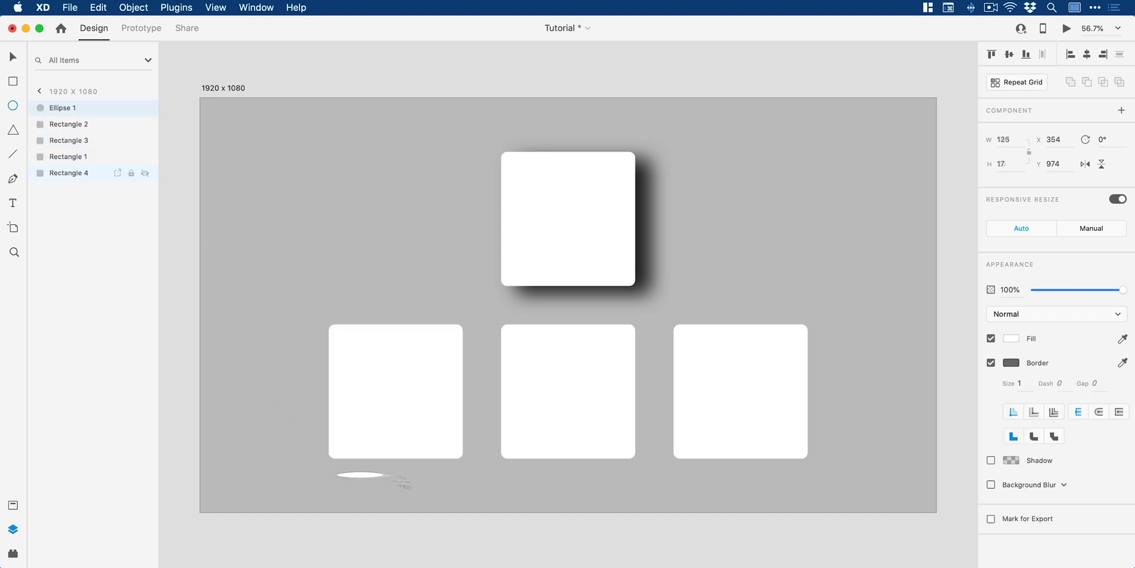
left_click_drag(408, 478, 458, 487)
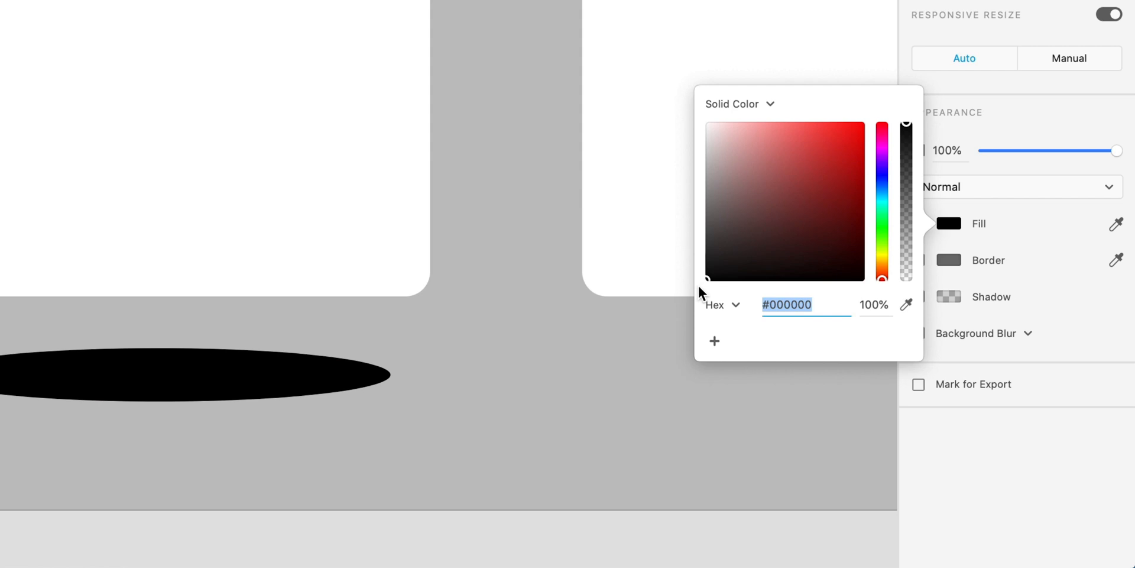
left_click(195, 375)
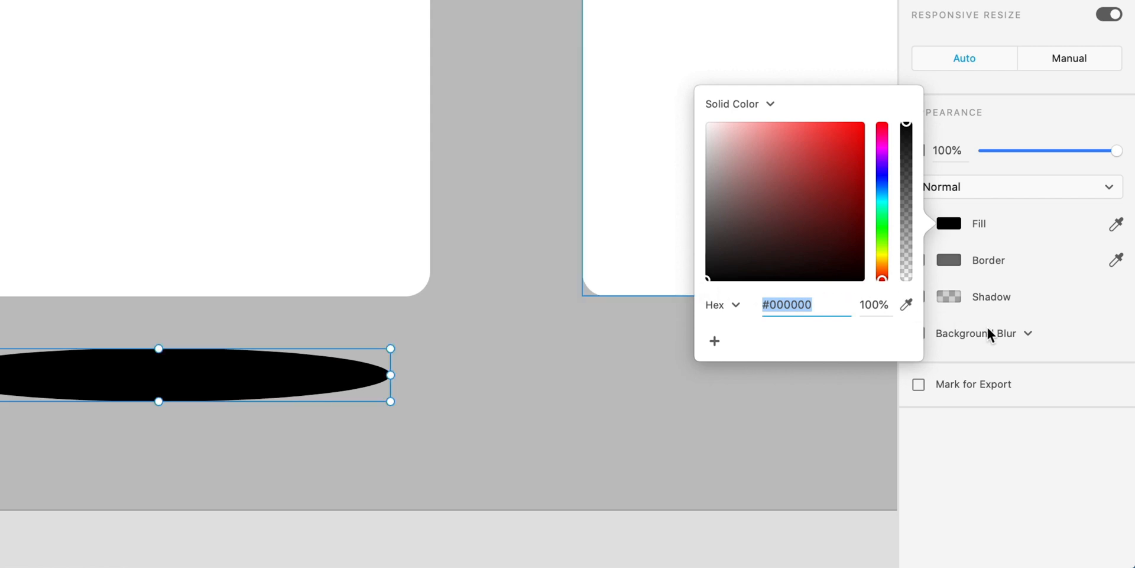
Step: Apply an Object Blur of about 6 to the ellipse and widen it to span the square
left_click(980, 333)
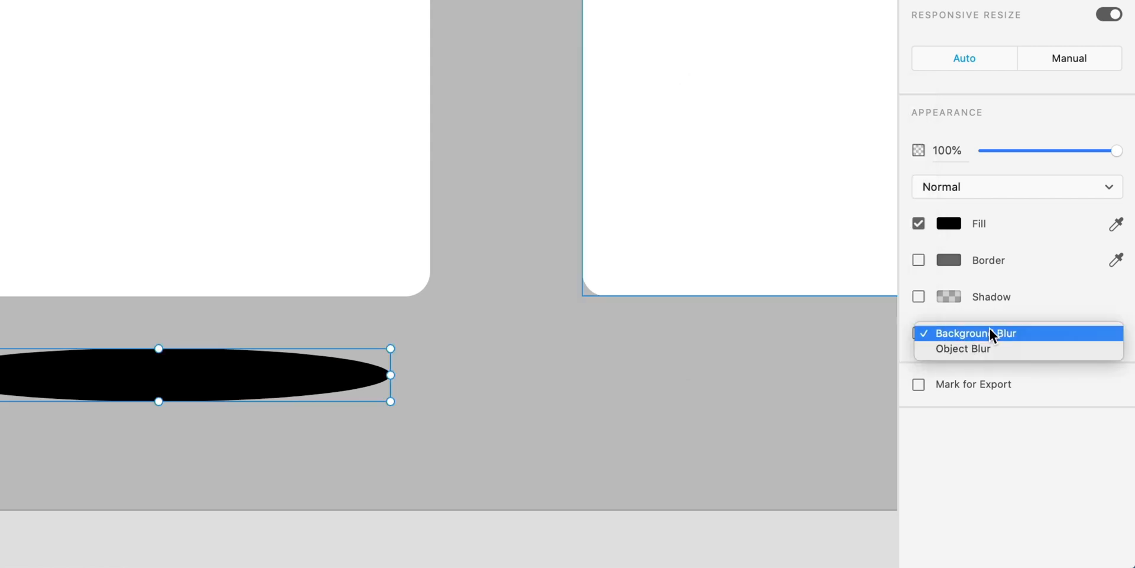
left_click(963, 347)
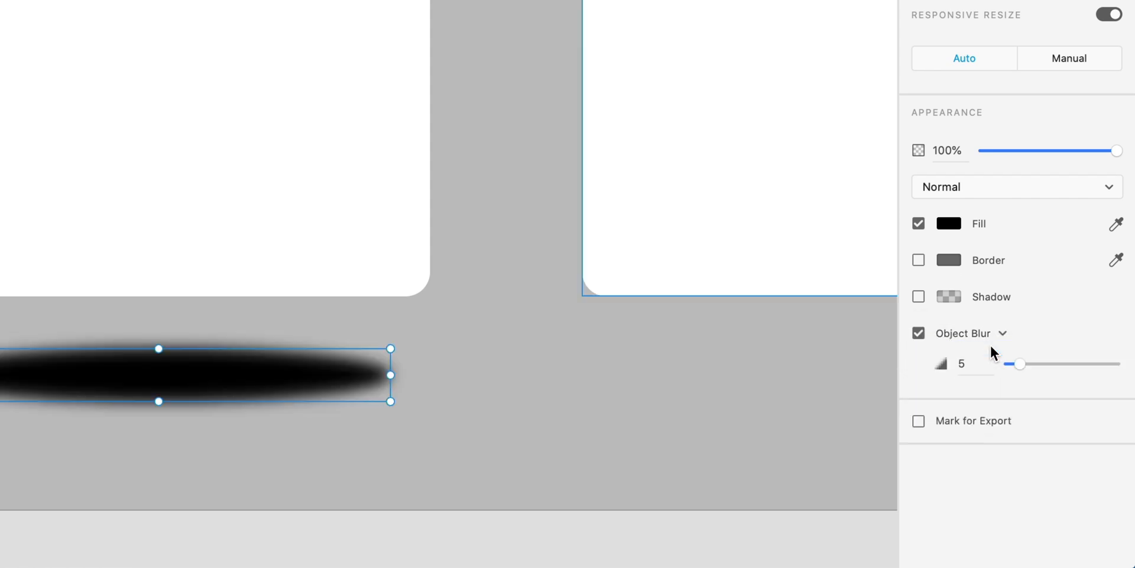
left_click_drag(1022, 363, 1041, 363)
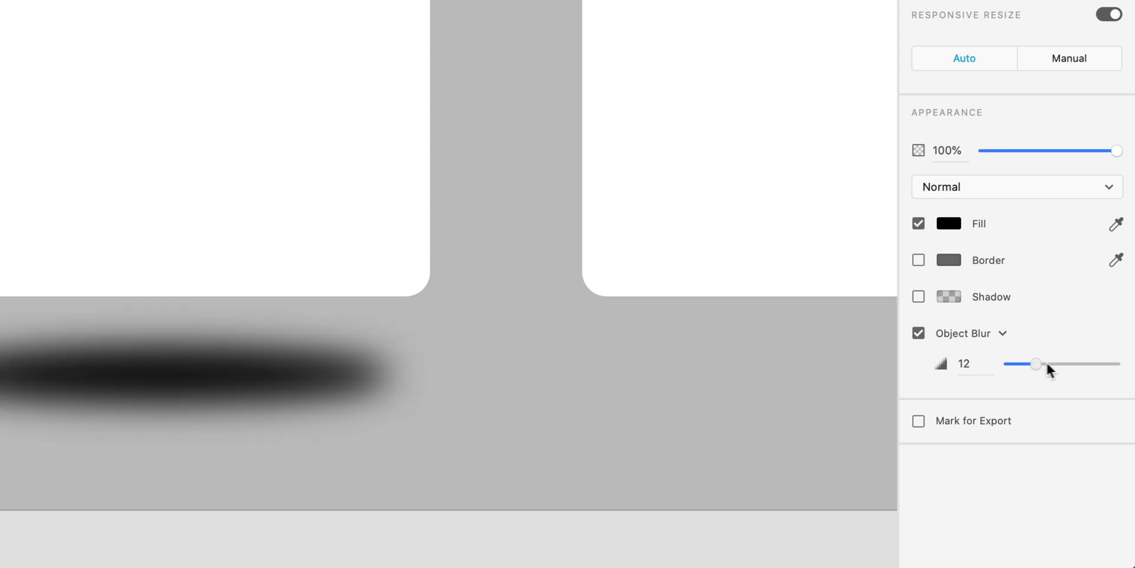
left_click_drag(1037, 363, 1115, 363)
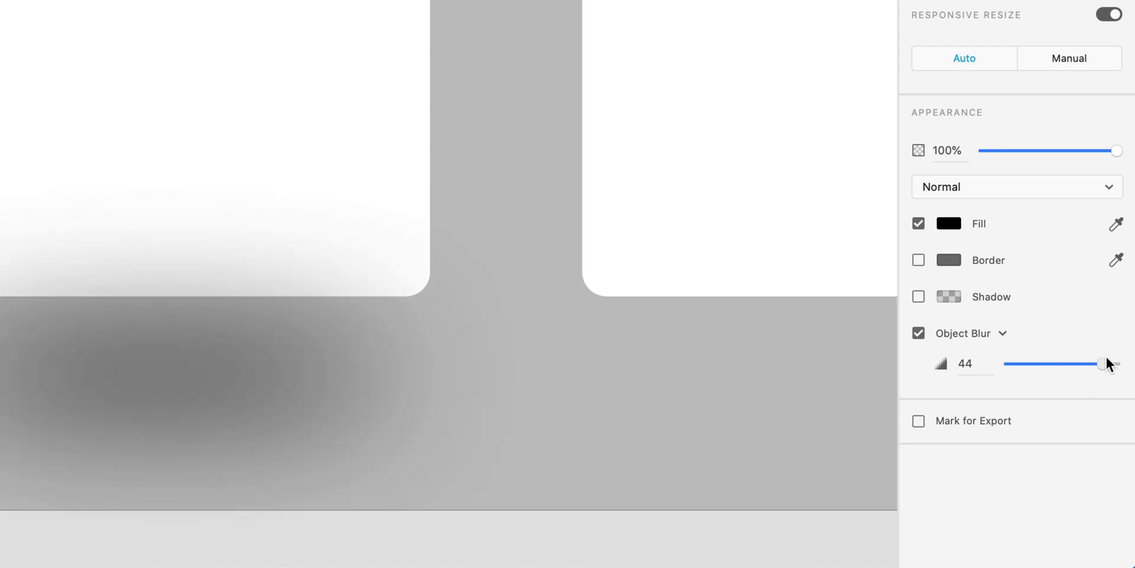
left_click_drag(1108, 363, 1023, 363)
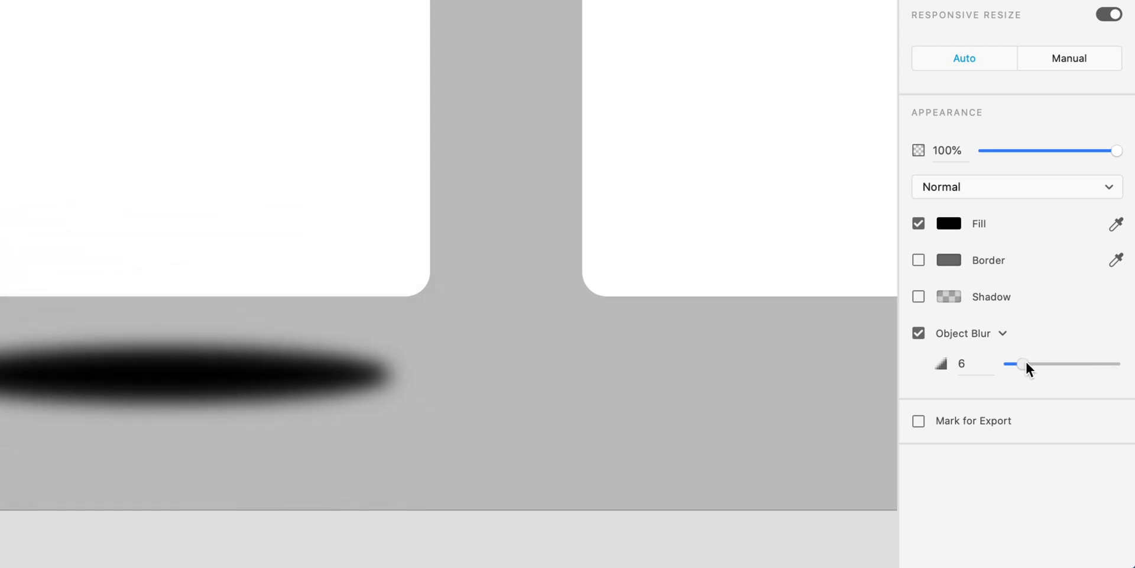
left_click_drag(1023, 363, 1012, 363)
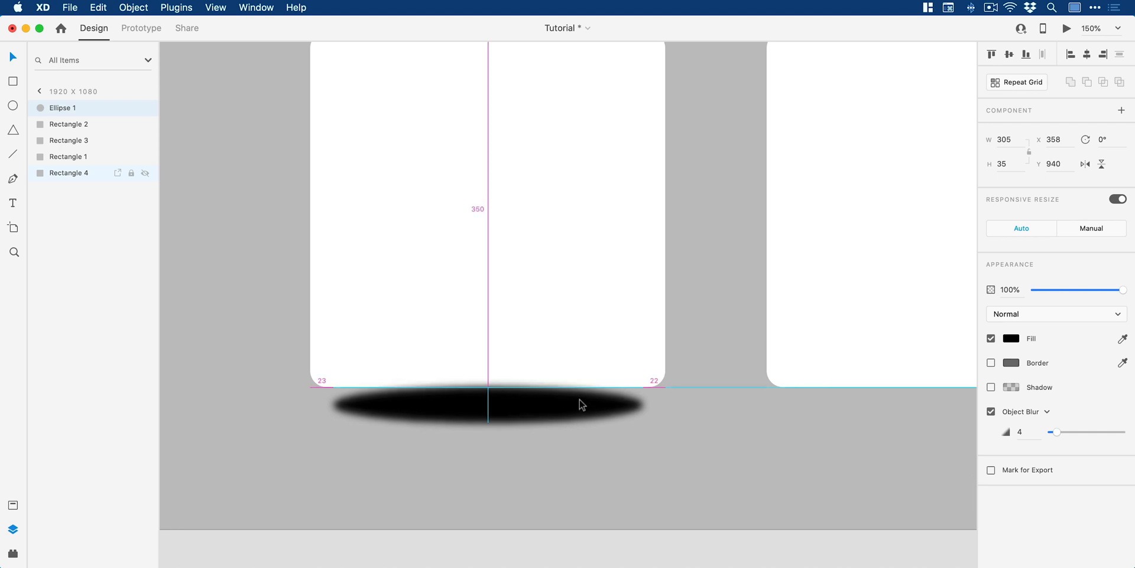
Step: Move the ellipse onto the square's bottom edge, send it to back and keep its blur at 5
left_click_drag(580, 405, 576, 395)
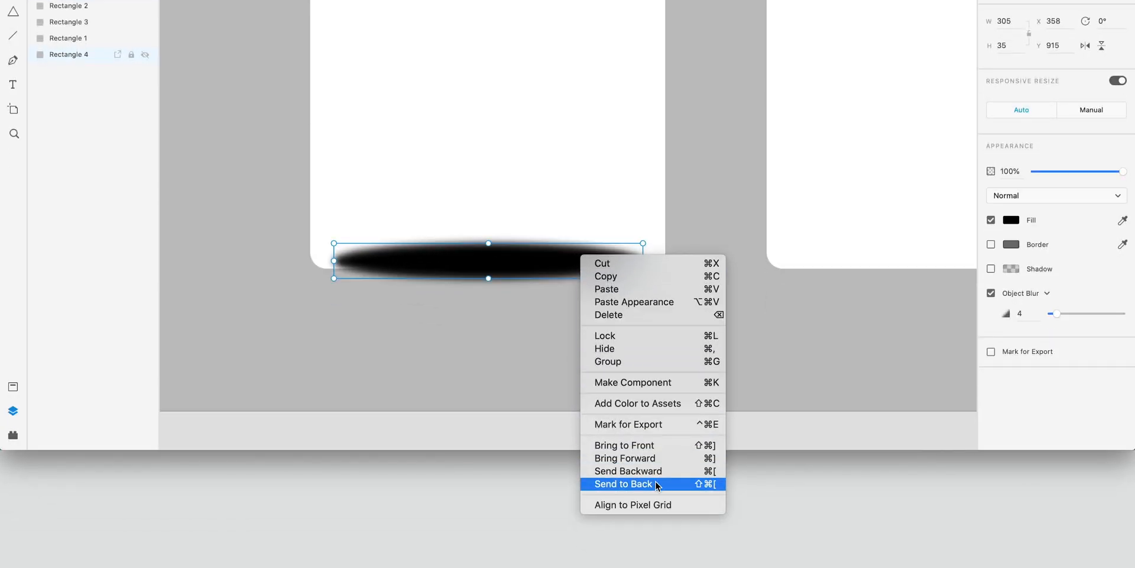
left_click(623, 484)
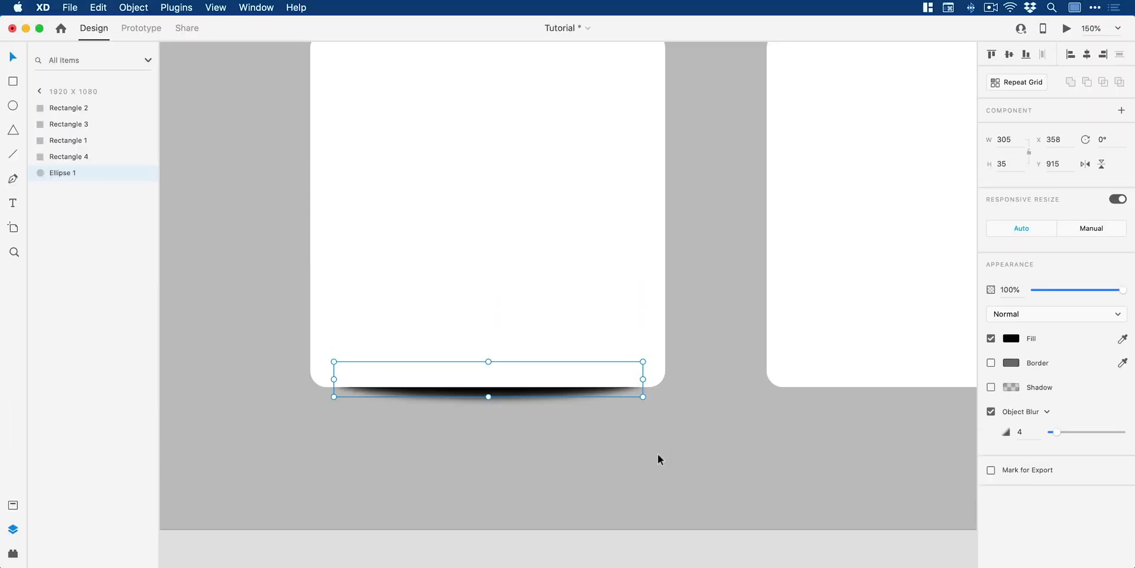
left_click_drag(1055, 433, 1061, 433)
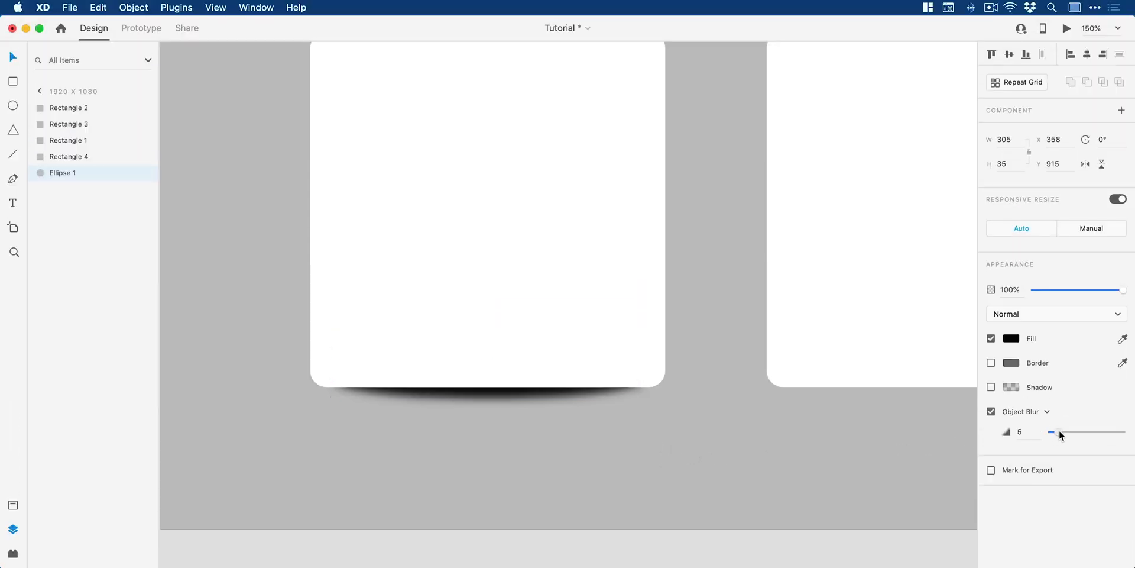
left_click_drag(1052, 433, 1082, 432)
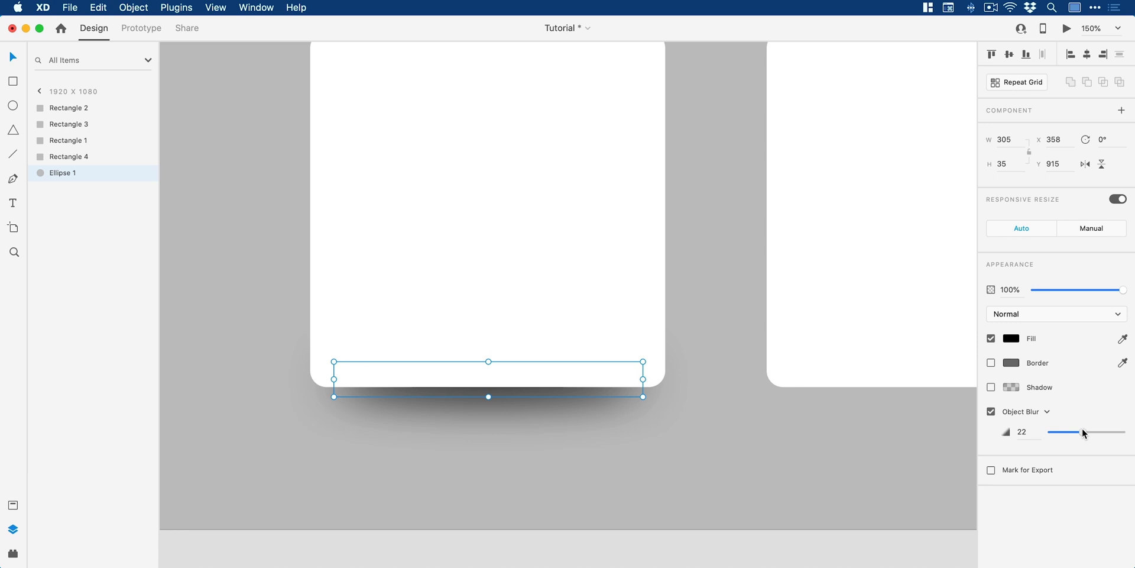
left_click(69, 140)
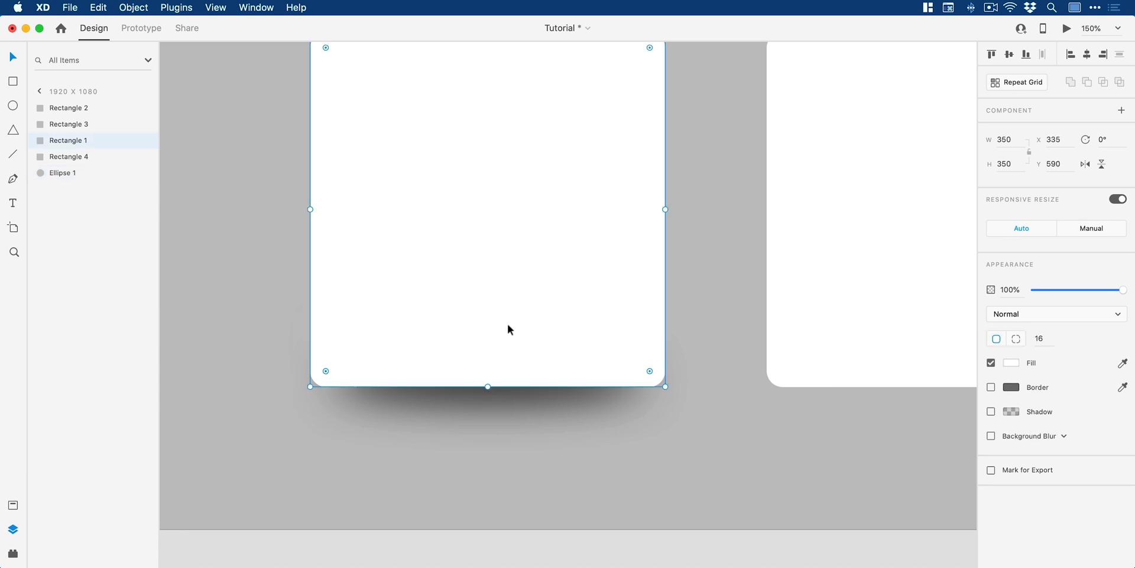
mouse_move(679, 438)
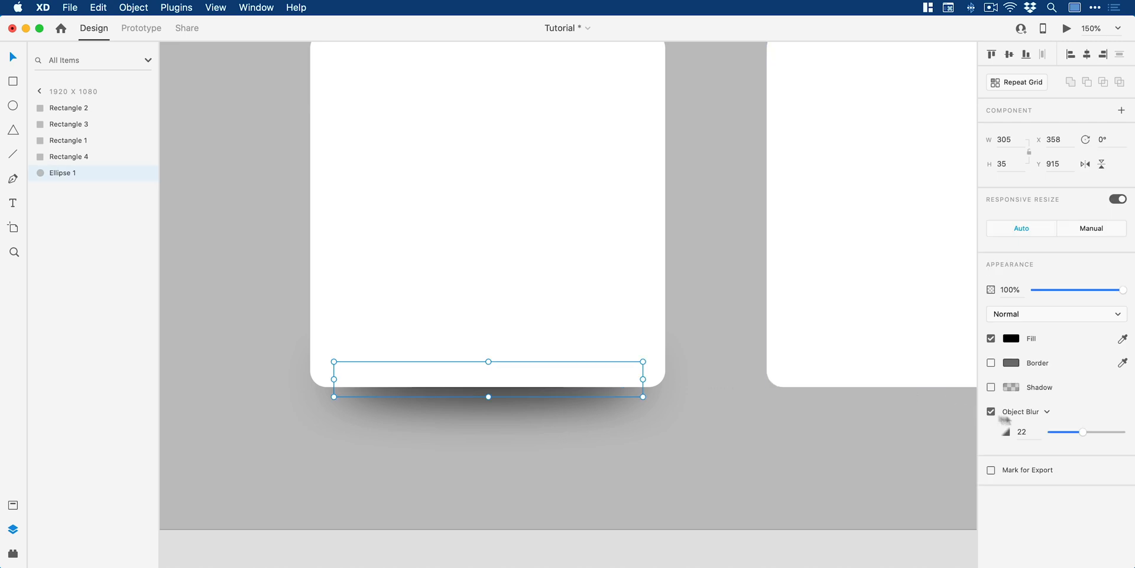
left_click_drag(1082, 433, 1053, 433)
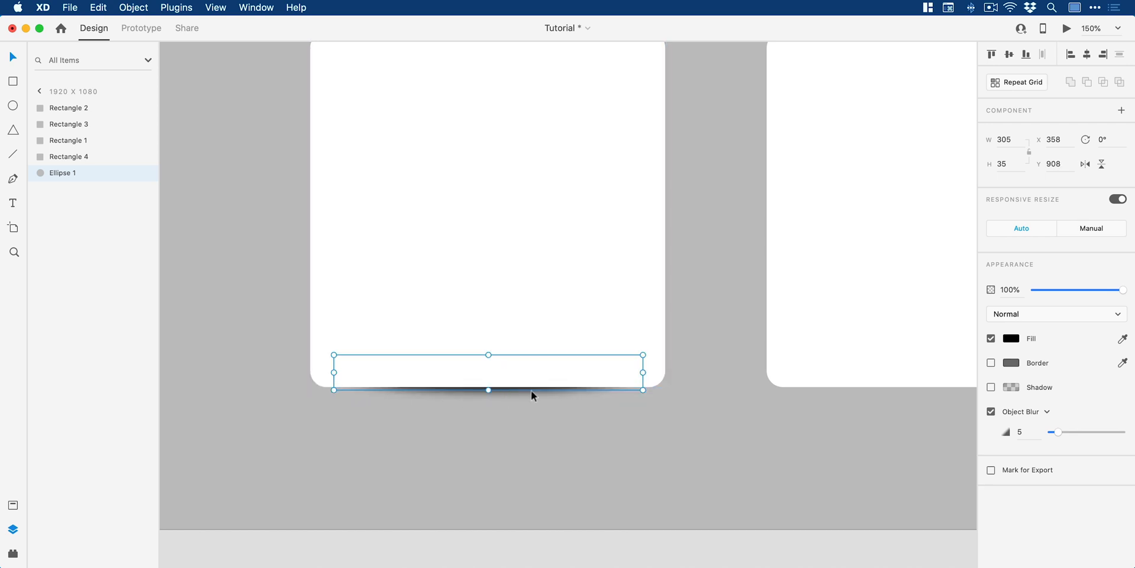
Step: Lower the ellipse opacity to 85% so it reads as a thin soft contact shadow
left_click(69, 140)
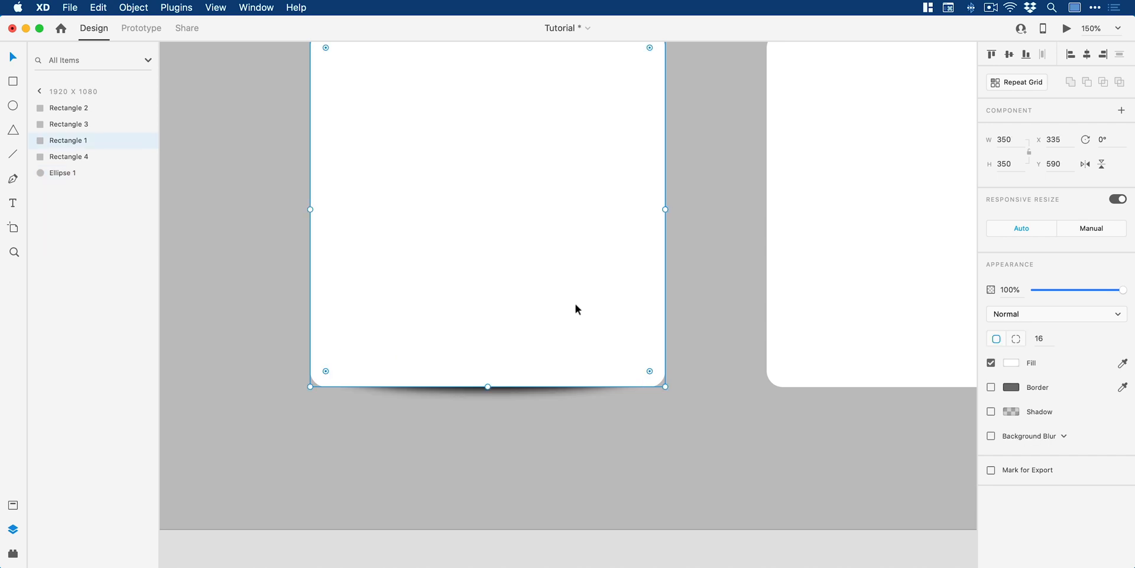
mouse_move(673, 475)
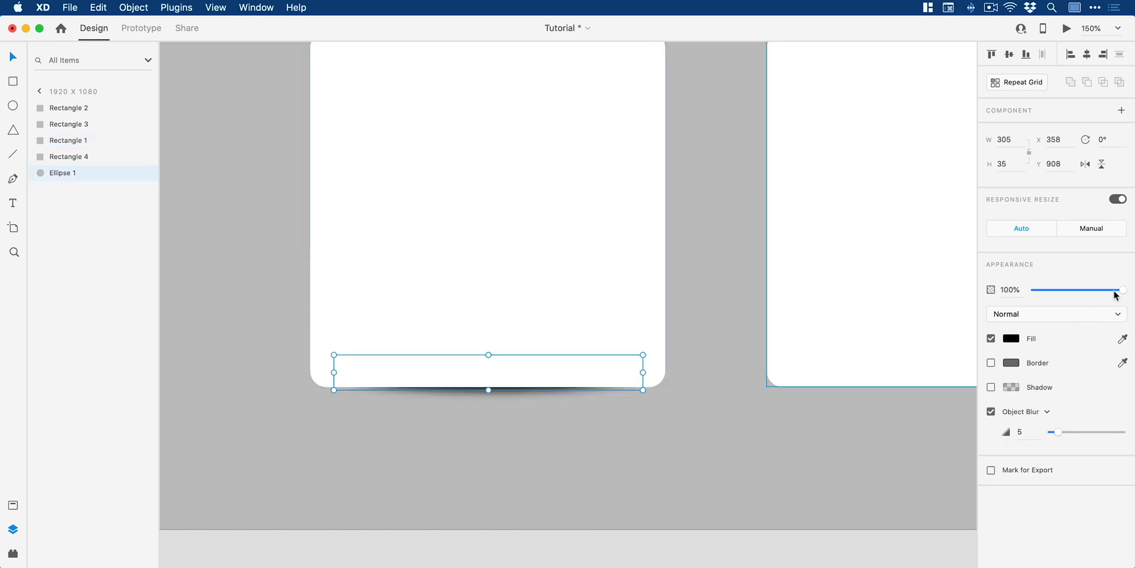
left_click_drag(1123, 290, 1074, 290)
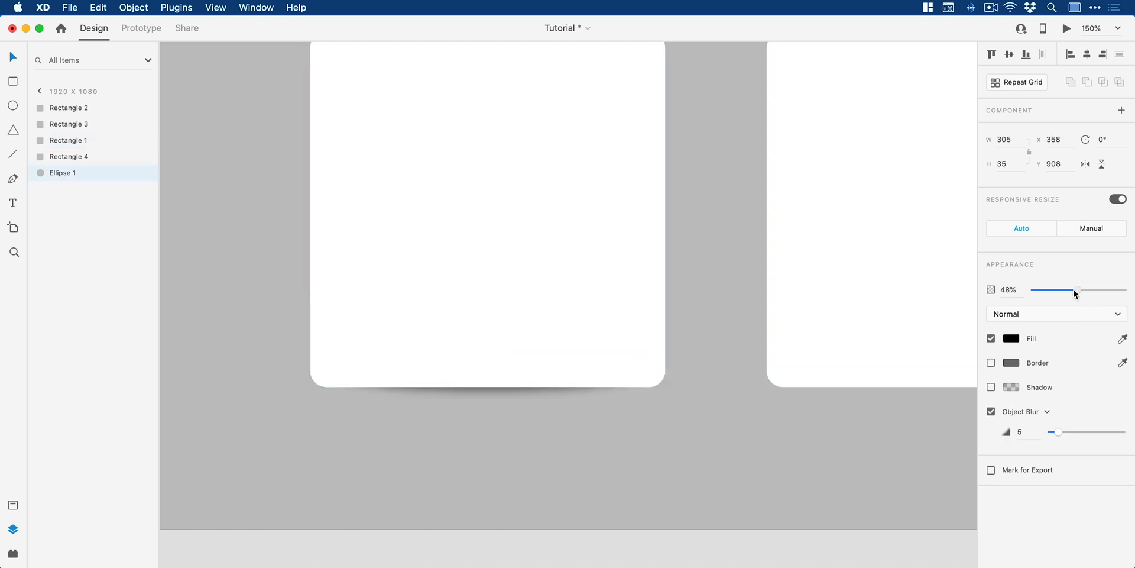
left_click_drag(1073, 290, 1082, 290)
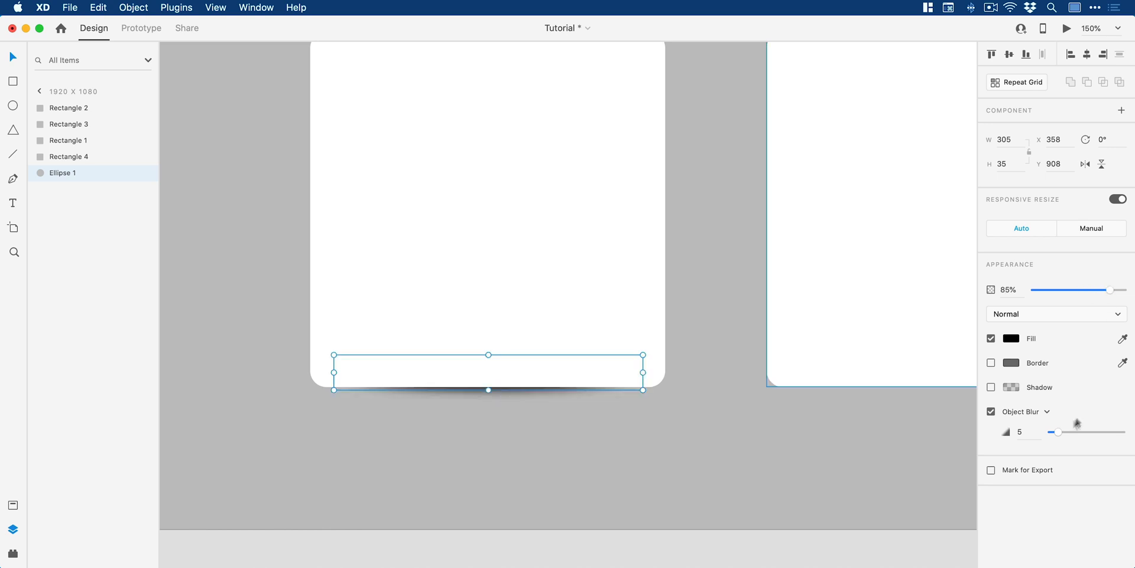
left_click_drag(1058, 432, 1054, 432)
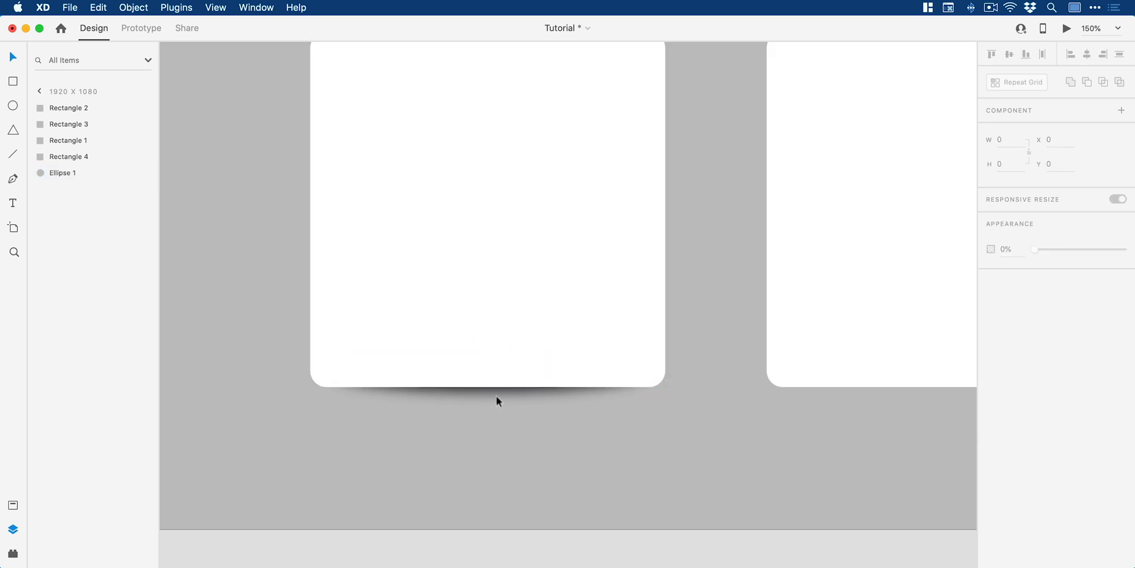
Step: Rename the shadow shape 'Sha' and set the middle square's shadow blur to about 7
left_click(497, 383)
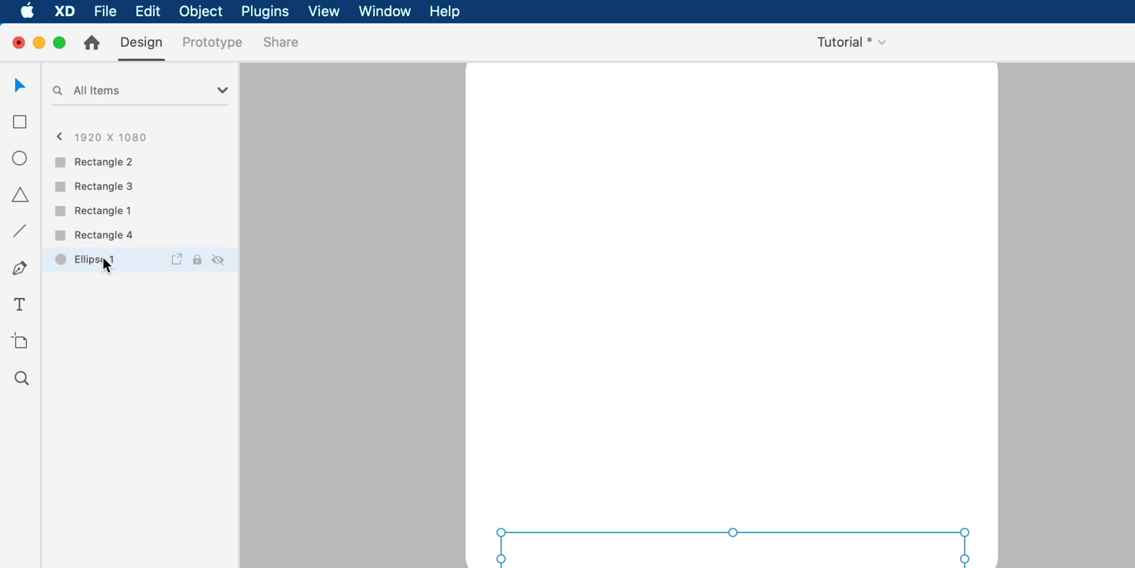
type("Shadow")
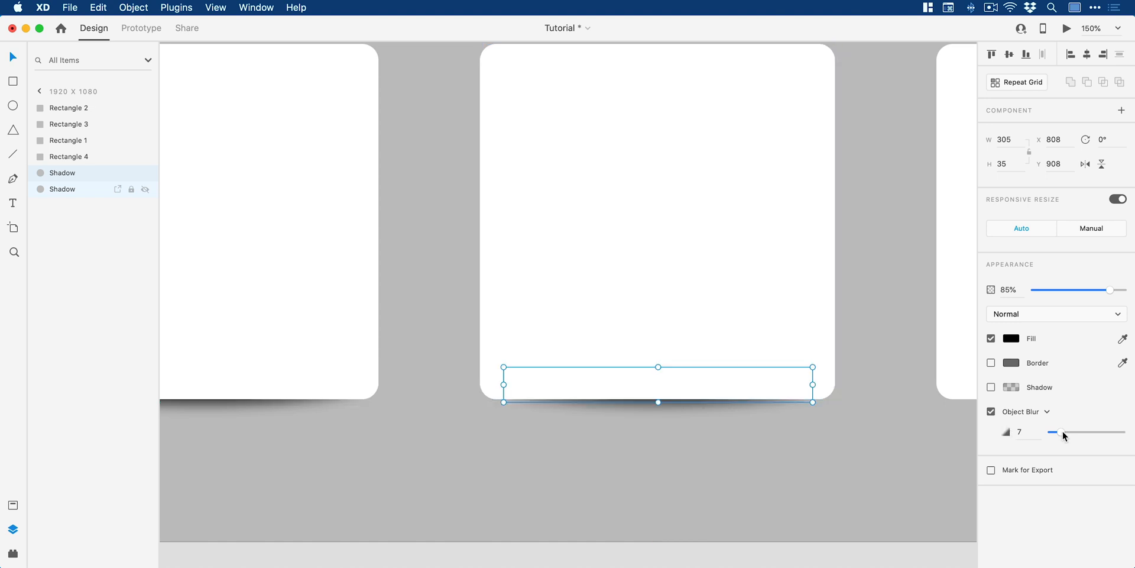
left_click_drag(1054, 433, 1071, 432)
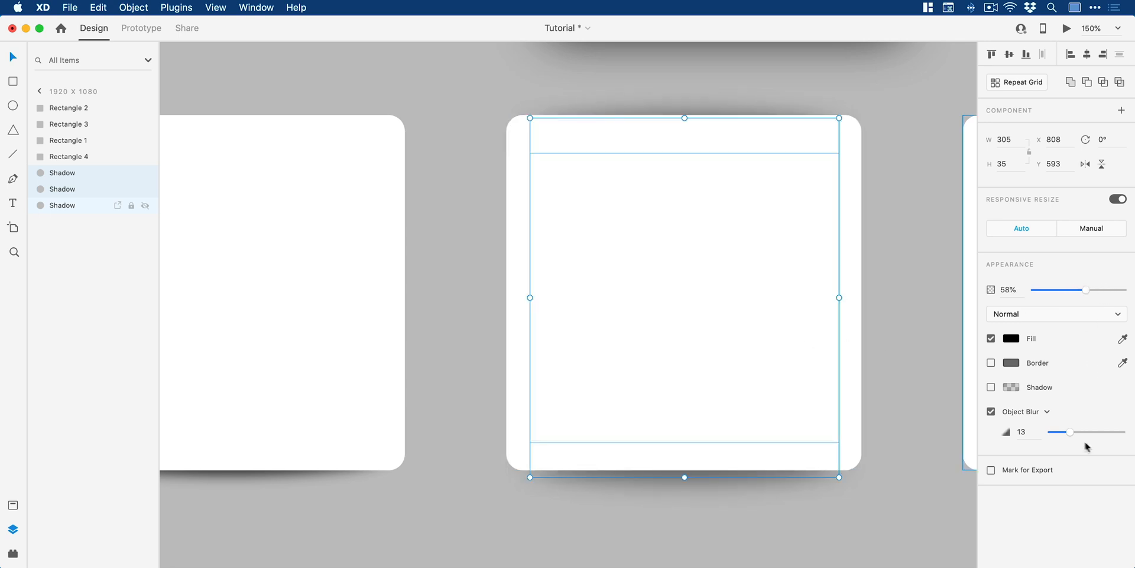
Step: Reduce the shadow shape's blur to a tight 3 and deselect
left_click_drag(1071, 432, 1039, 431)
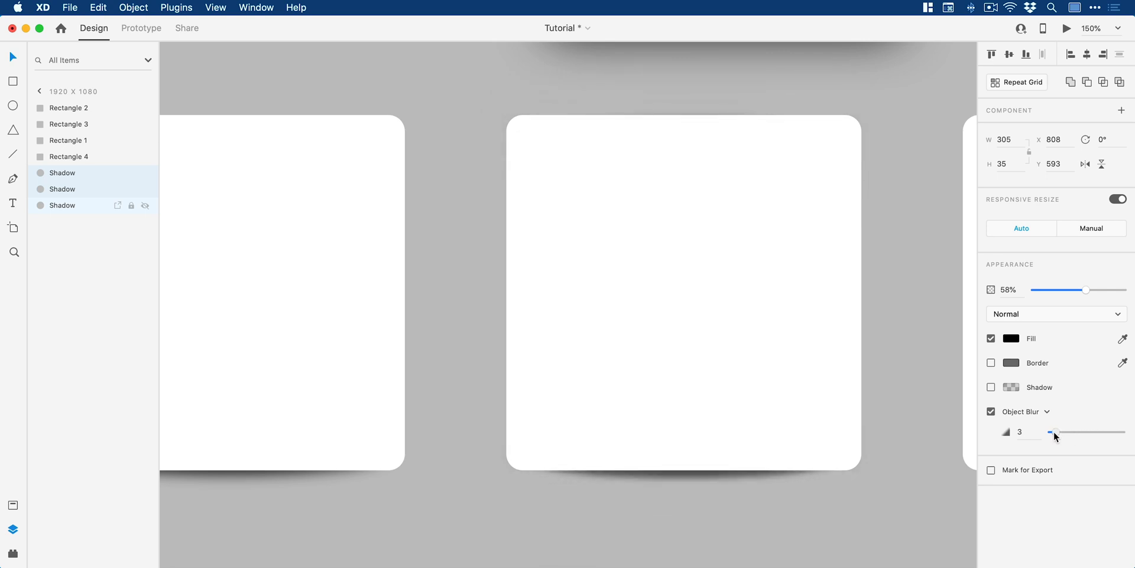
left_click_drag(1041, 432, 1055, 433)
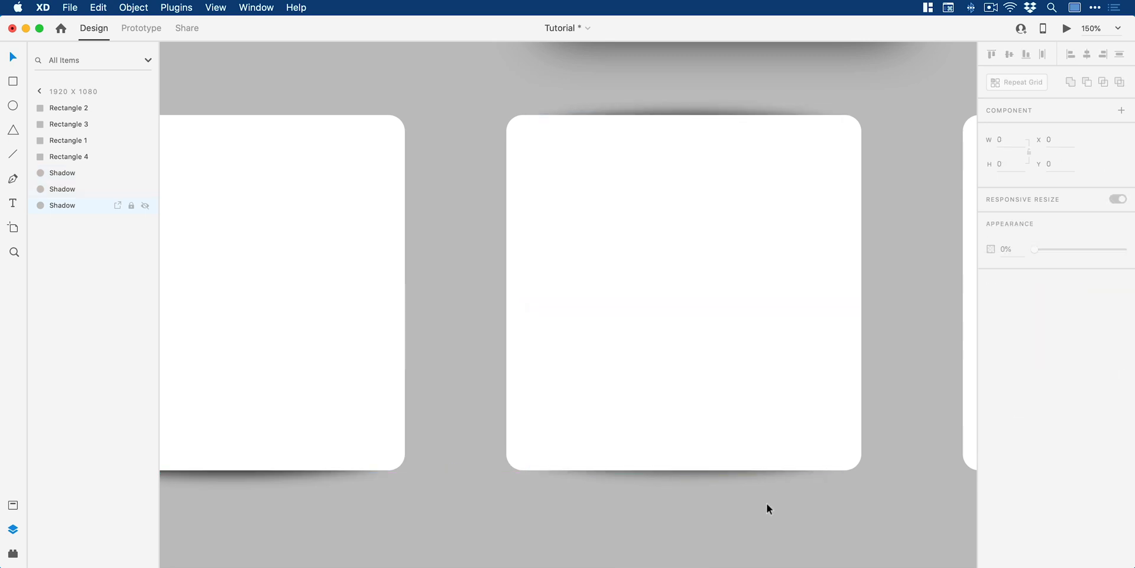
left_click(683, 289)
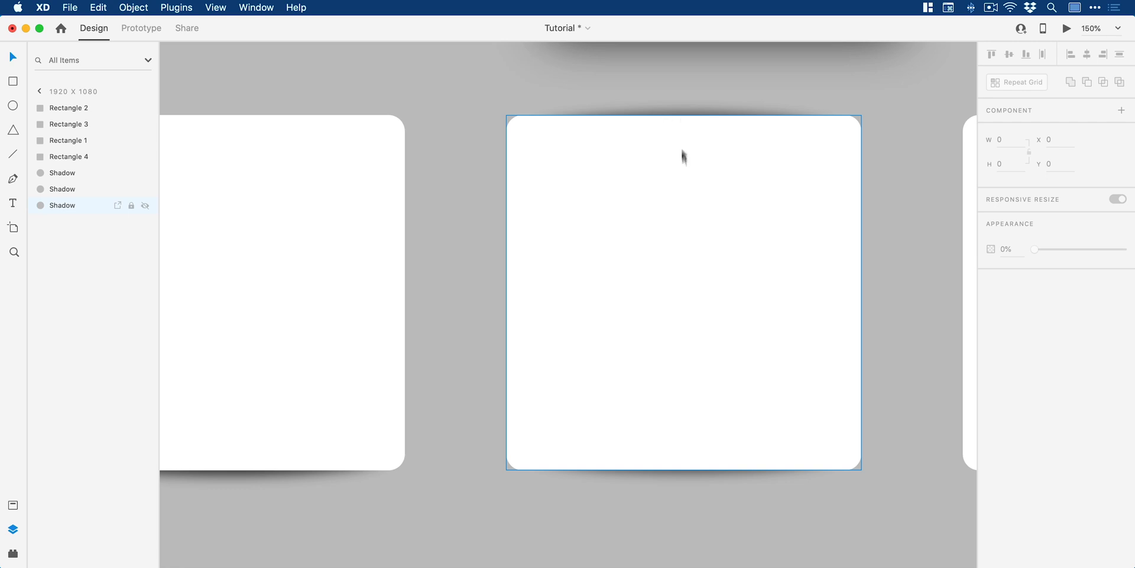
mouse_move(681, 282)
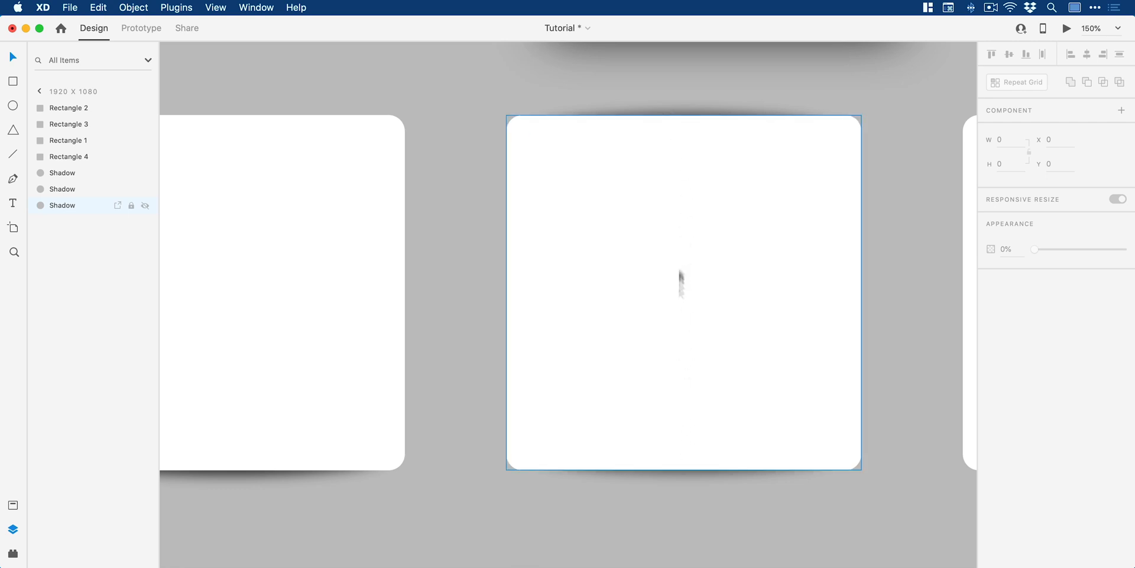
mouse_move(686, 316)
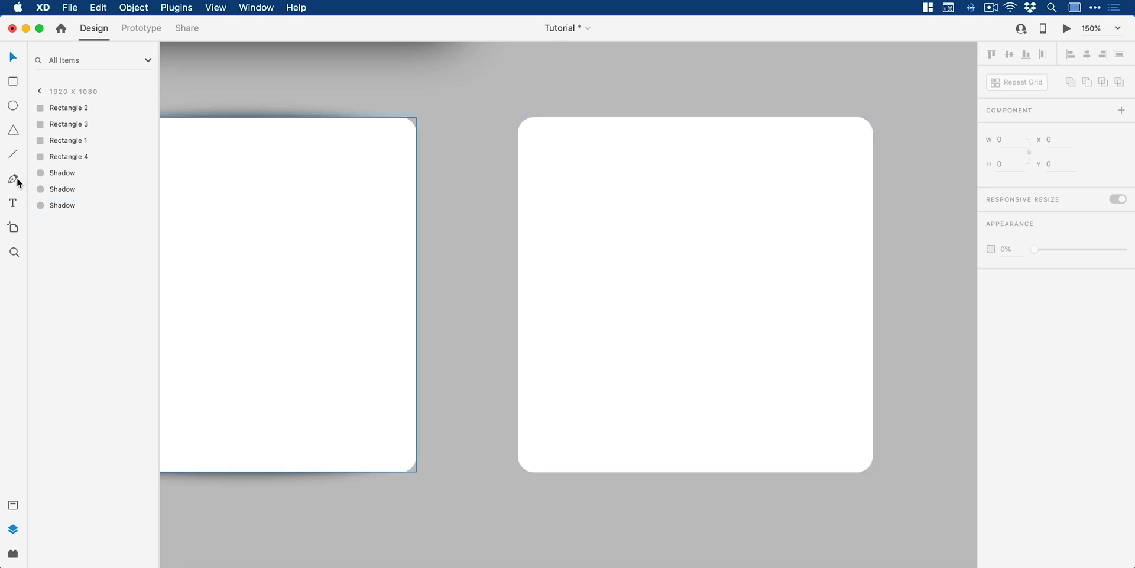
Step: Draw a closed curved pen path from the square's top-left corner down and along its bottom edge
left_click(13, 178)
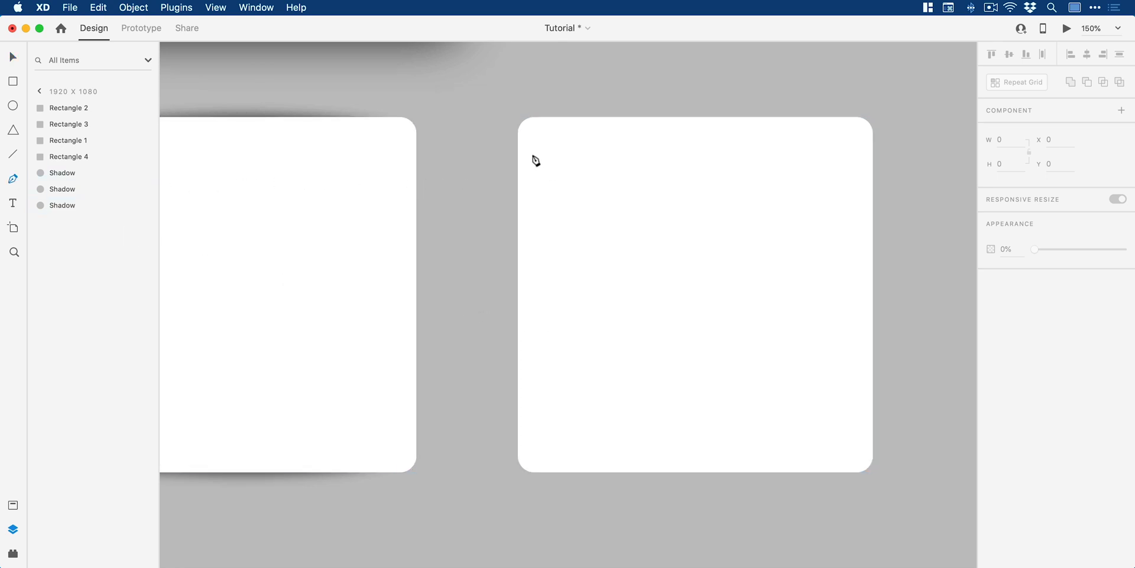
left_click_drag(531, 163, 512, 484)
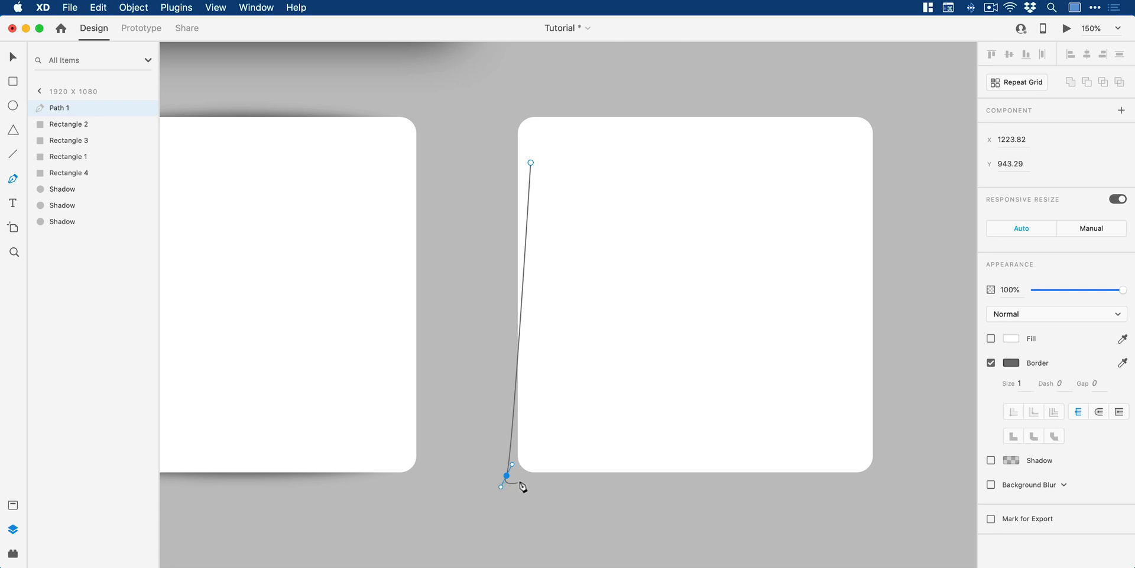
left_click_drag(507, 478, 846, 470)
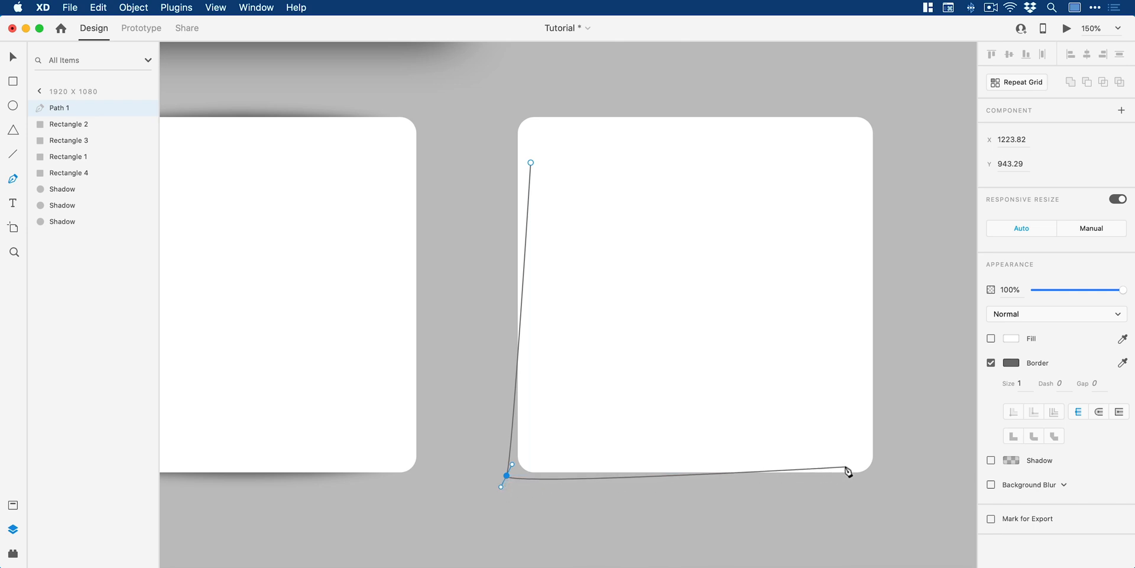
left_click_drag(847, 471, 952, 470)
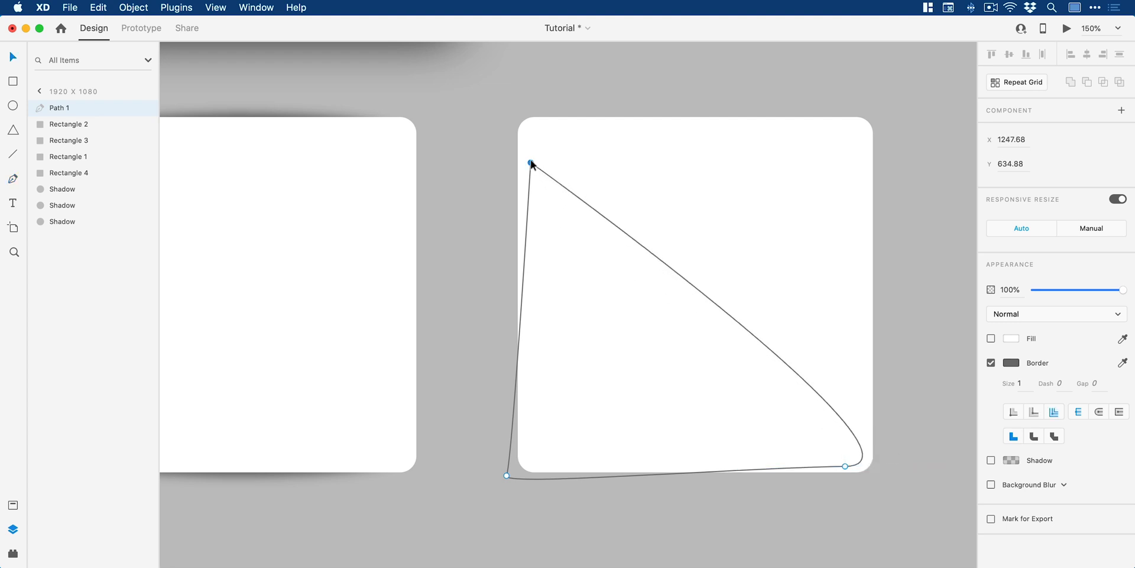
Step: Round the path's bottom corners and give it a solid black fill
left_click(507, 476)
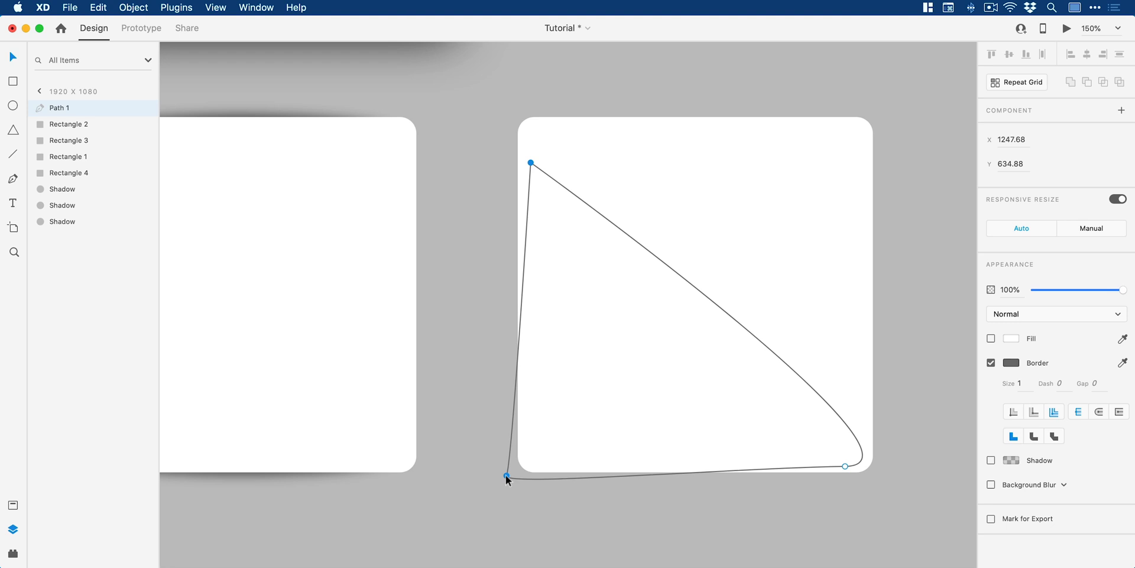
left_click_drag(507, 476, 505, 482)
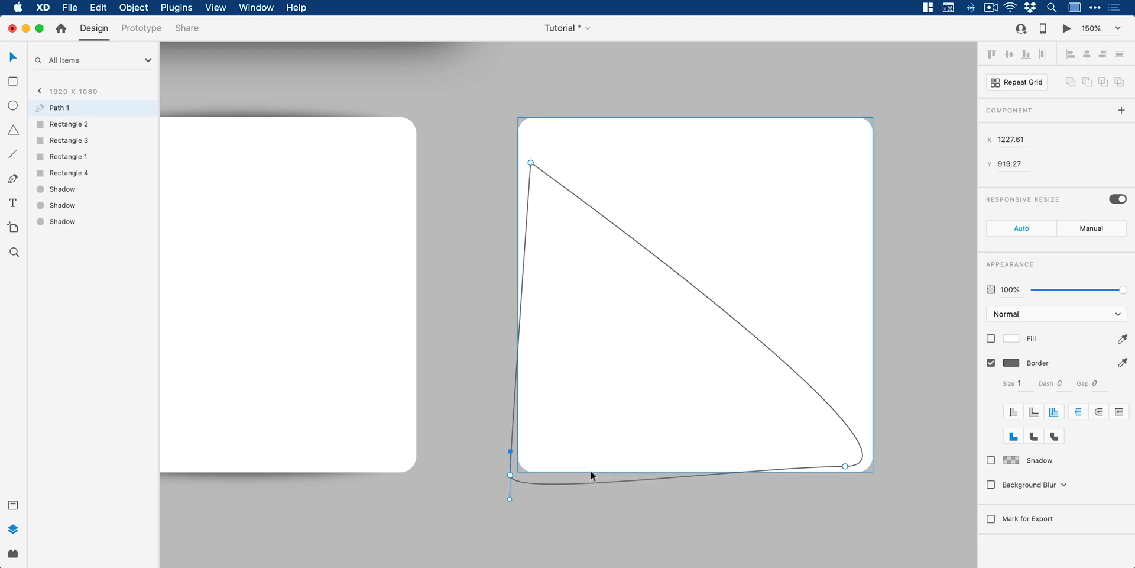
left_click_drag(844, 466, 846, 461)
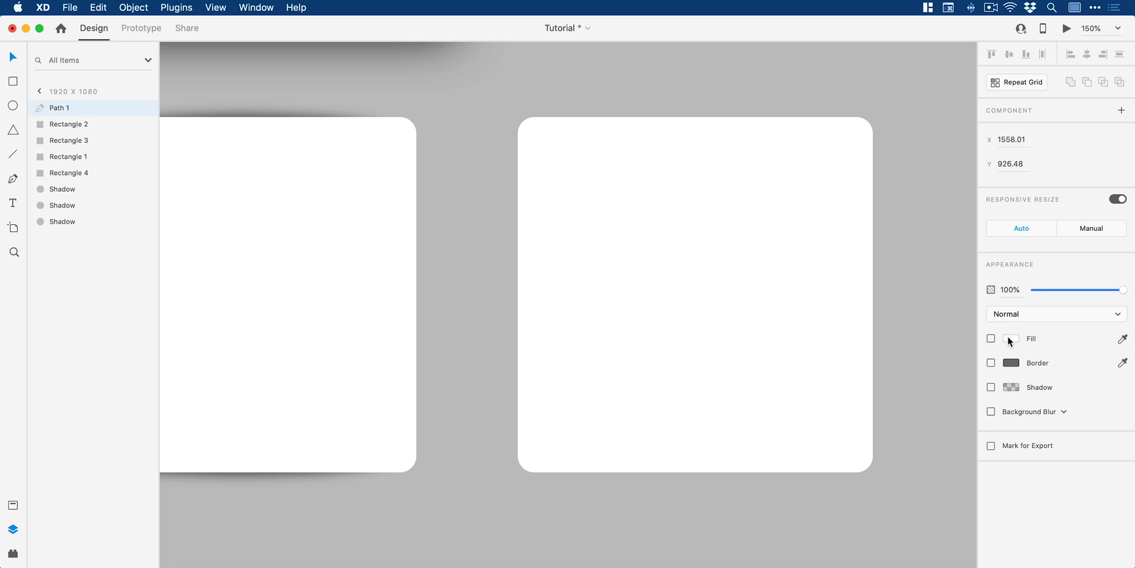
left_click(991, 338)
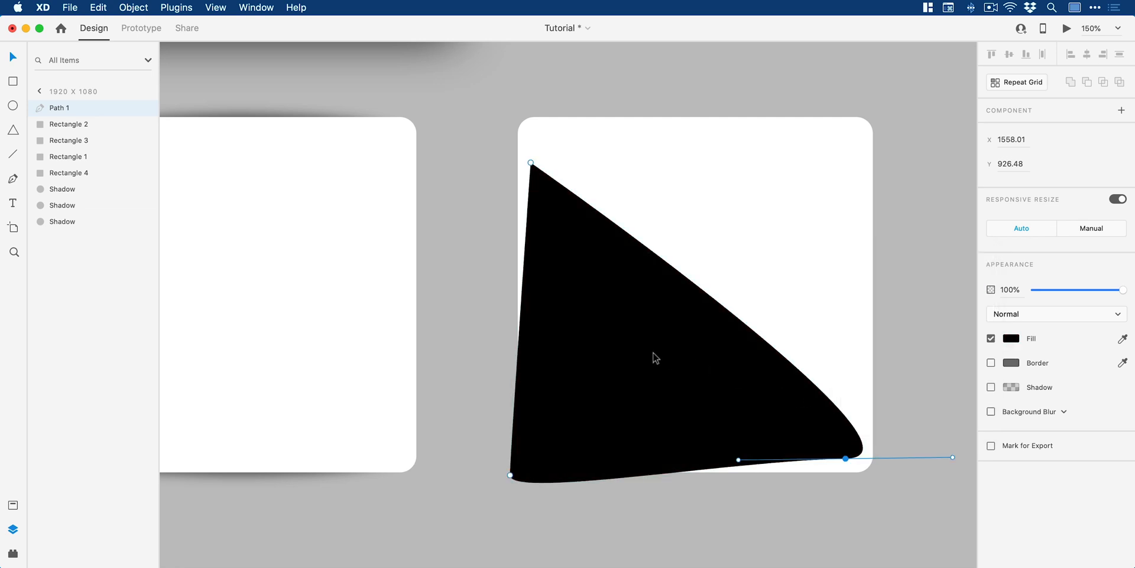
Step: Send the black path behind the square and give it an Object Blur of about 14
right_click(654, 357)
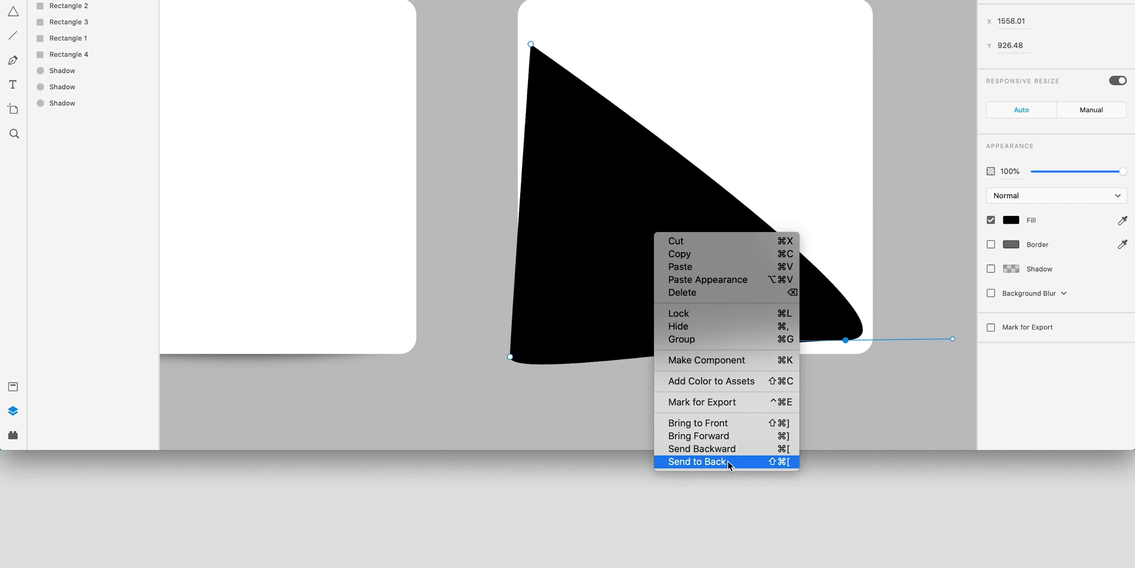
left_click(696, 461)
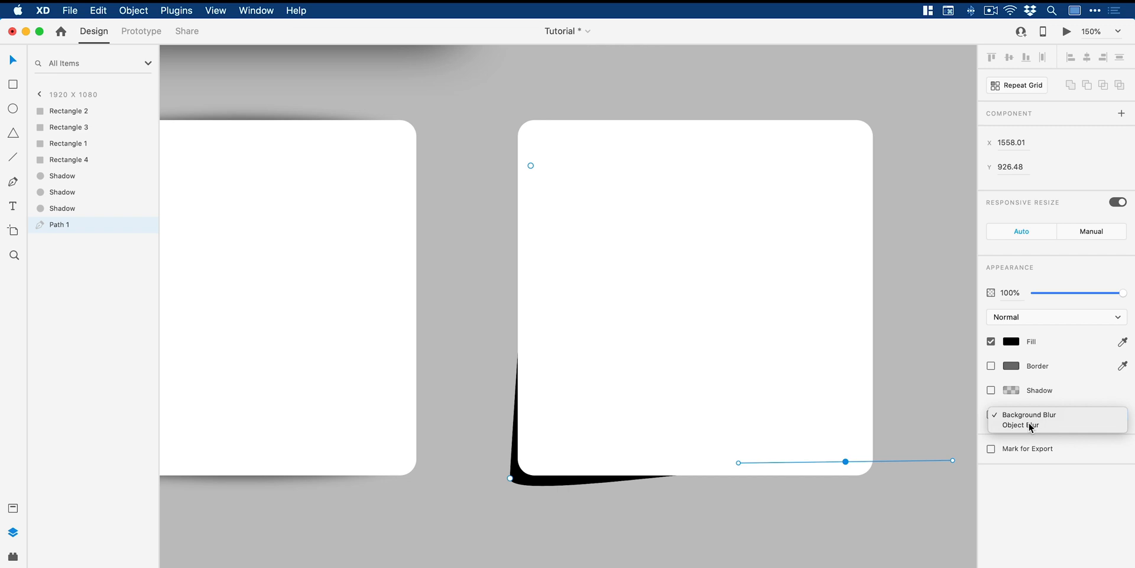
left_click(1020, 425)
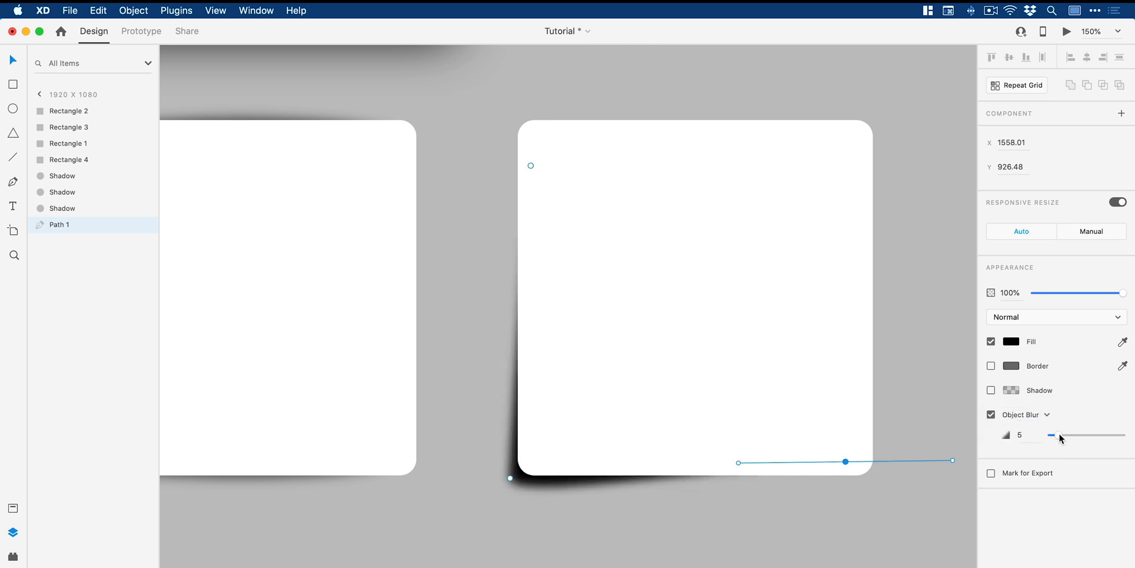
left_click_drag(1052, 434, 1084, 434)
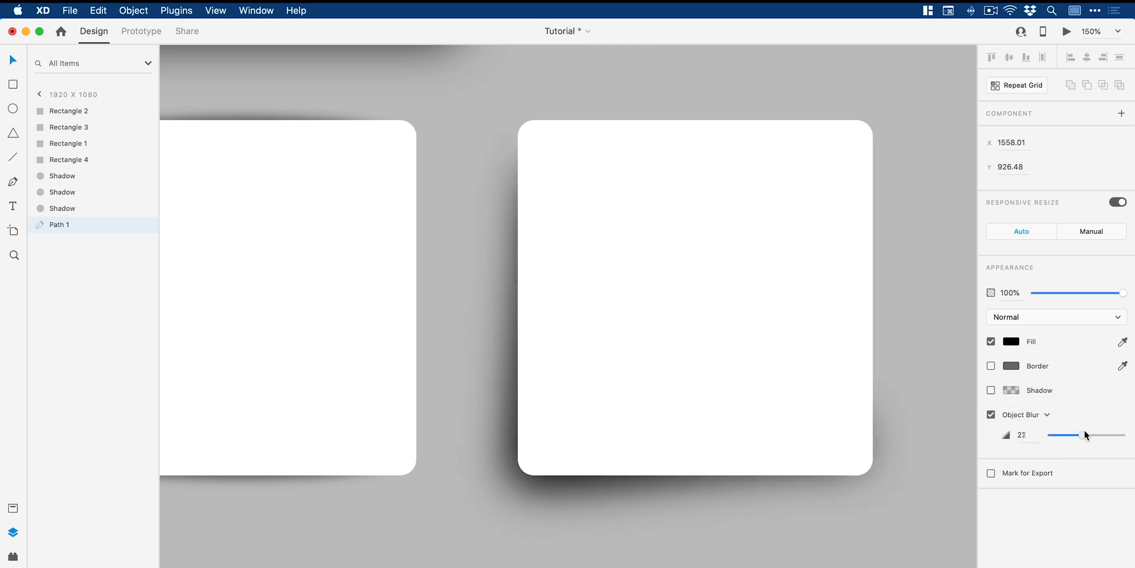
left_click_drag(1084, 434, 1064, 434)
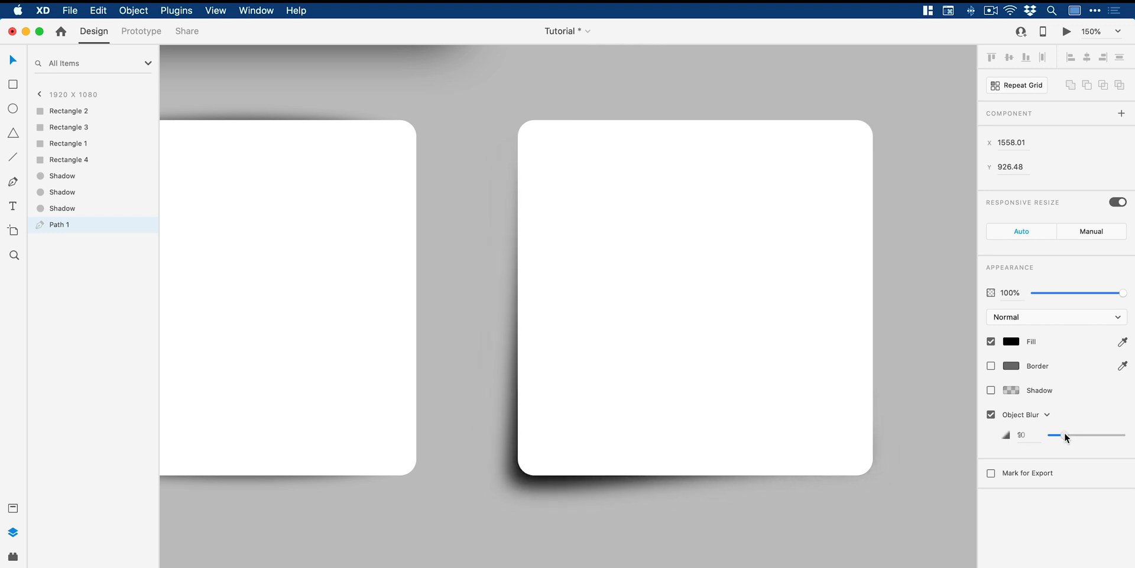
left_click_drag(1066, 434, 1074, 434)
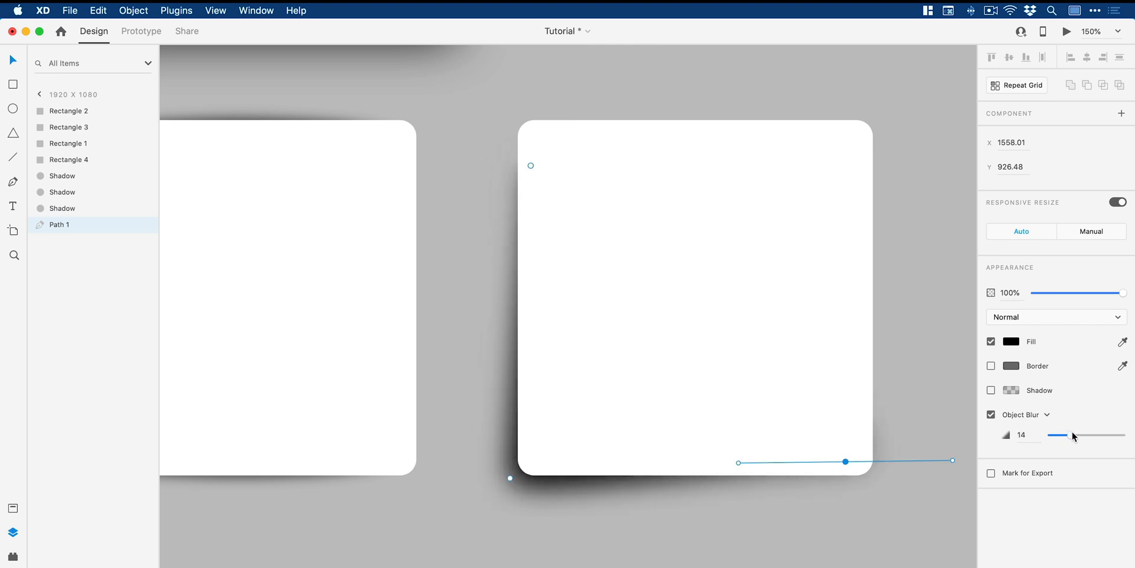
Step: Reshape the path's anchors so the shadow thickens toward the bottom-left corner
left_click(486, 522)
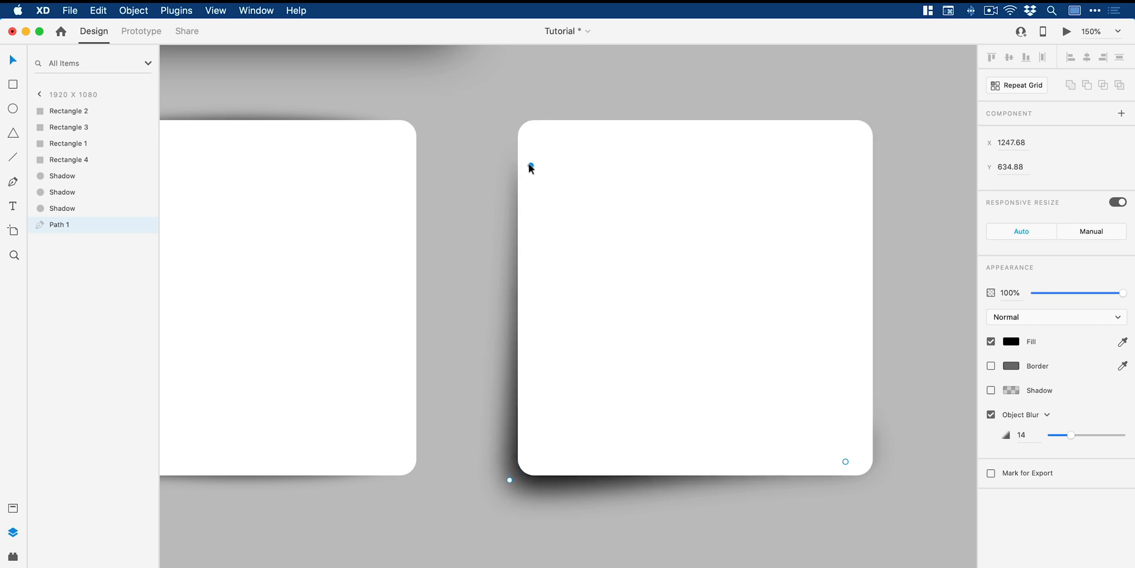
left_click_drag(530, 167, 556, 169)
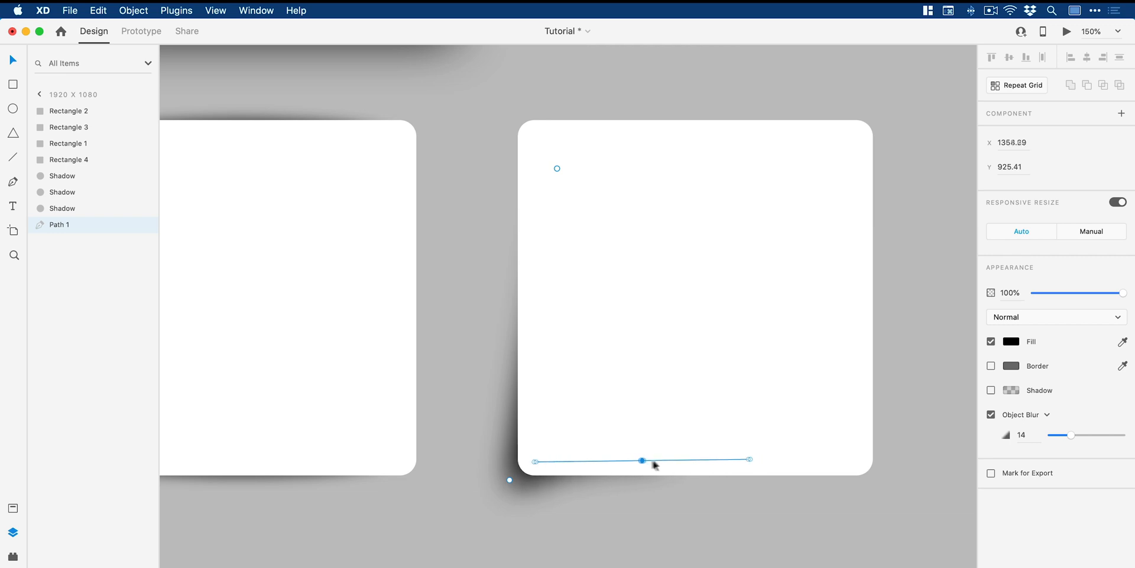
left_click_drag(640, 459, 801, 443)
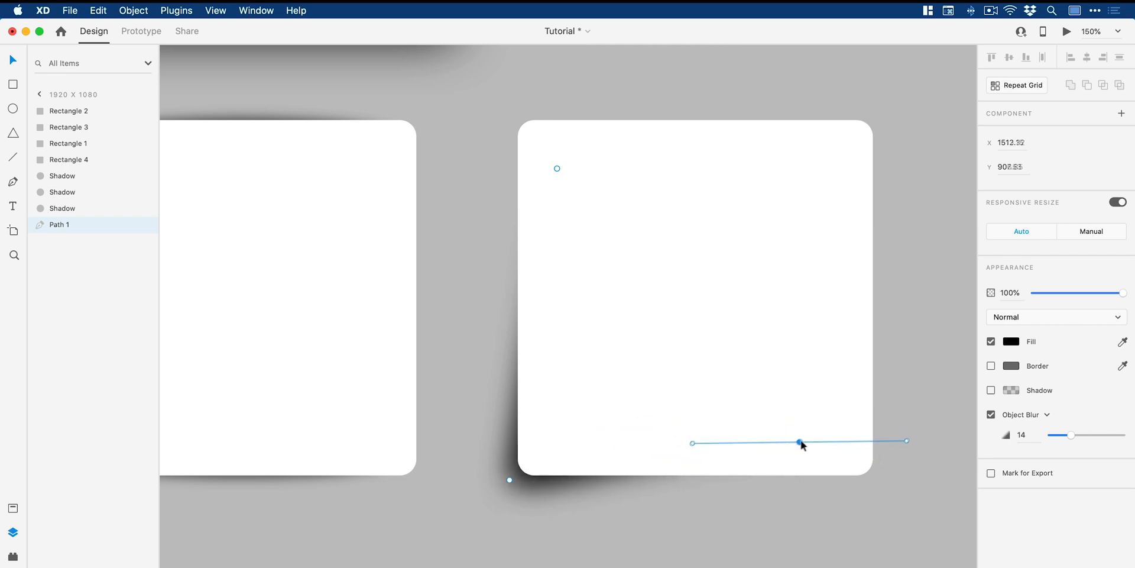
left_click_drag(802, 442, 837, 454)
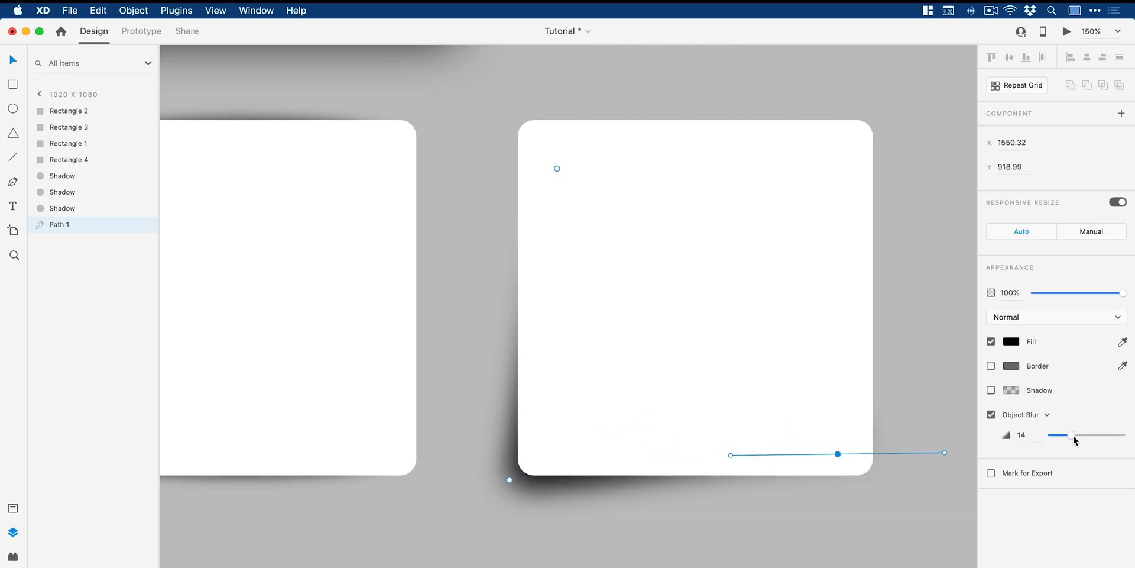
left_click_drag(1057, 435, 1068, 435)
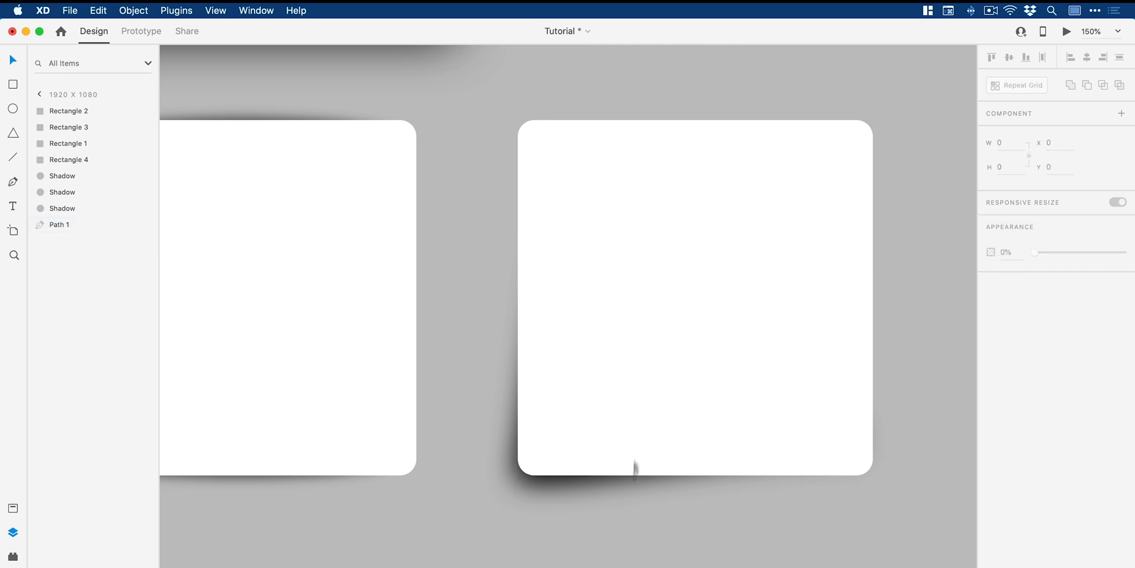
mouse_move(469, 476)
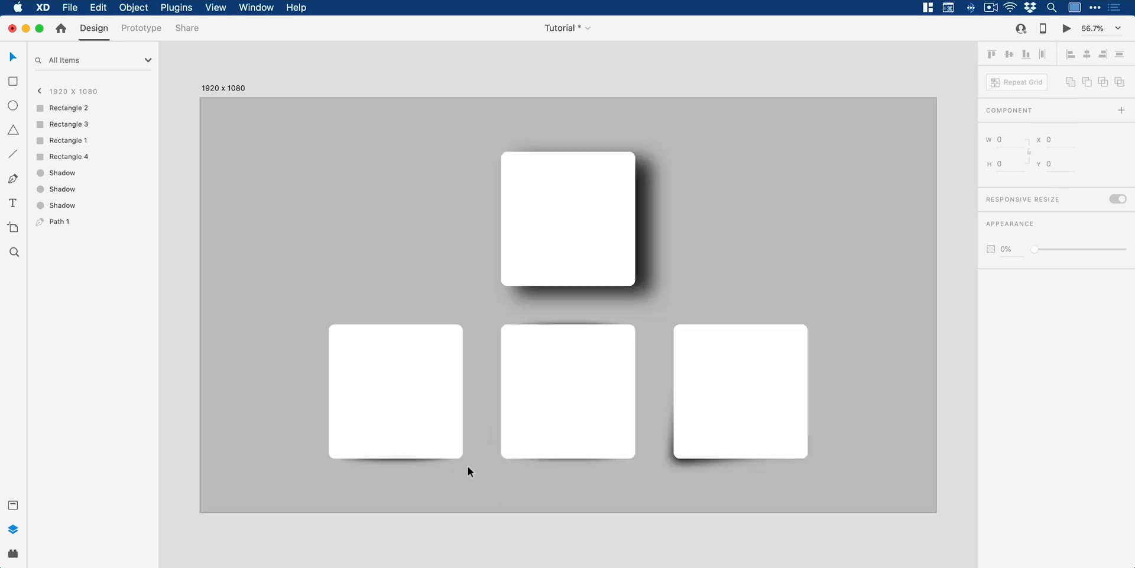
left_click(567, 220)
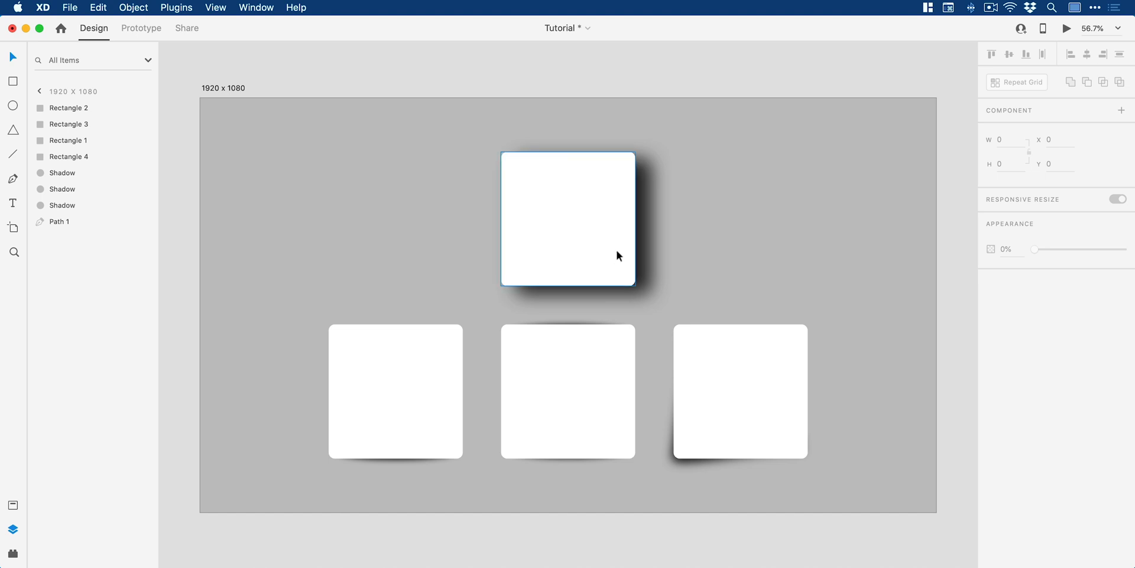
left_click(395, 391)
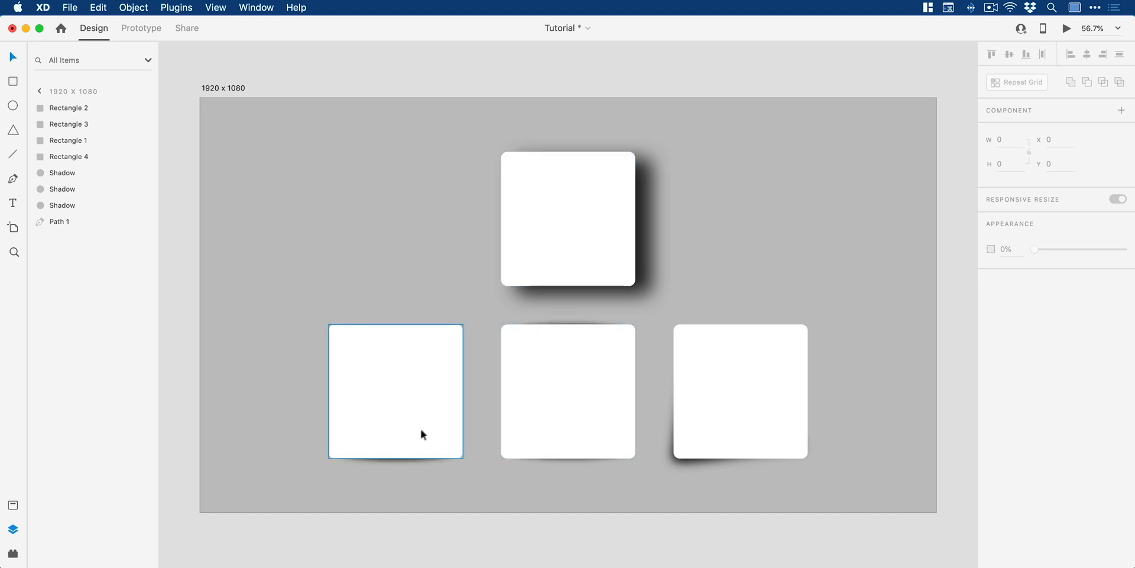
left_click(568, 391)
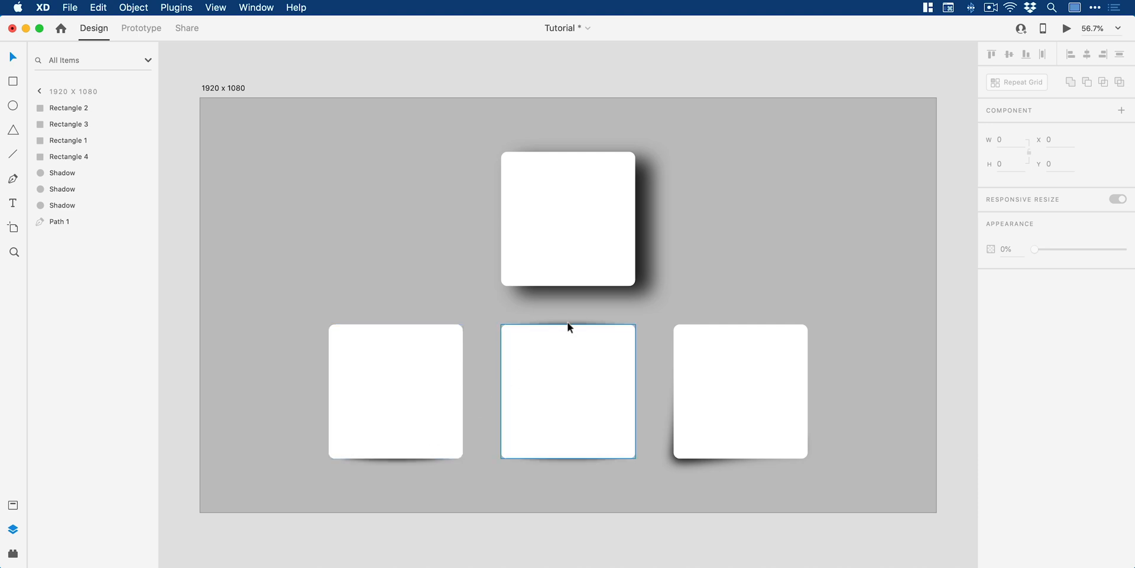
left_click(692, 485)
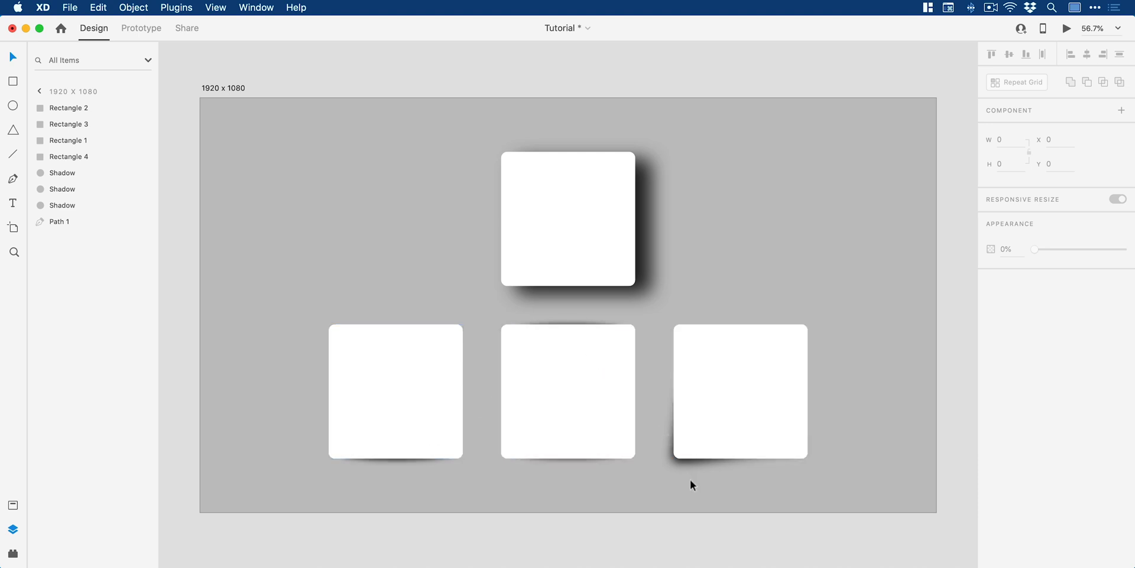